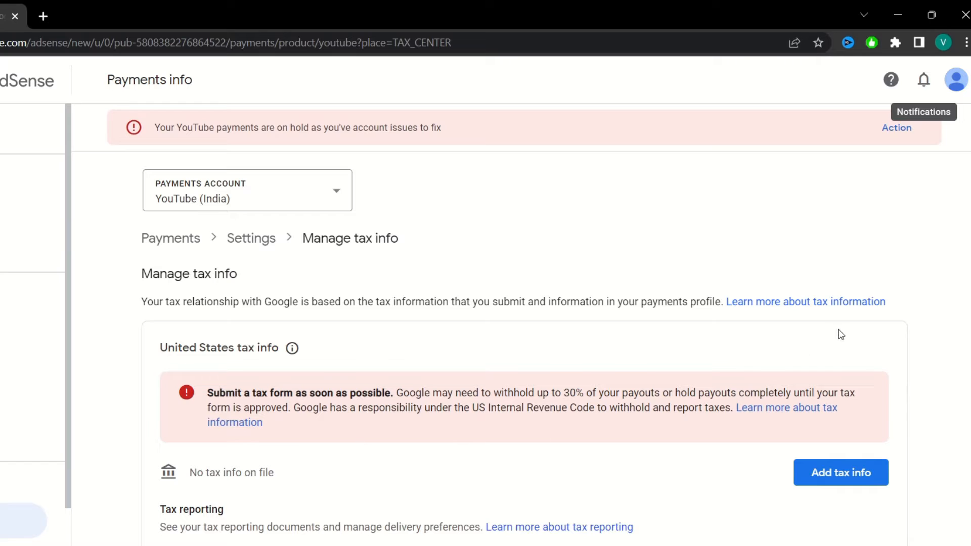
mouse_move(853, 363)
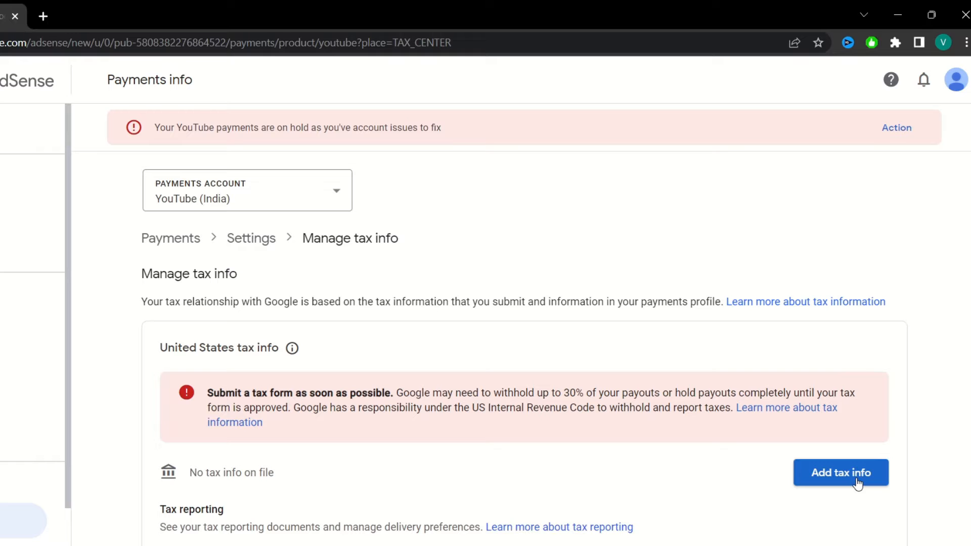
Step: Start adding United States tax info from the Manage tax info page
left_click(840, 472)
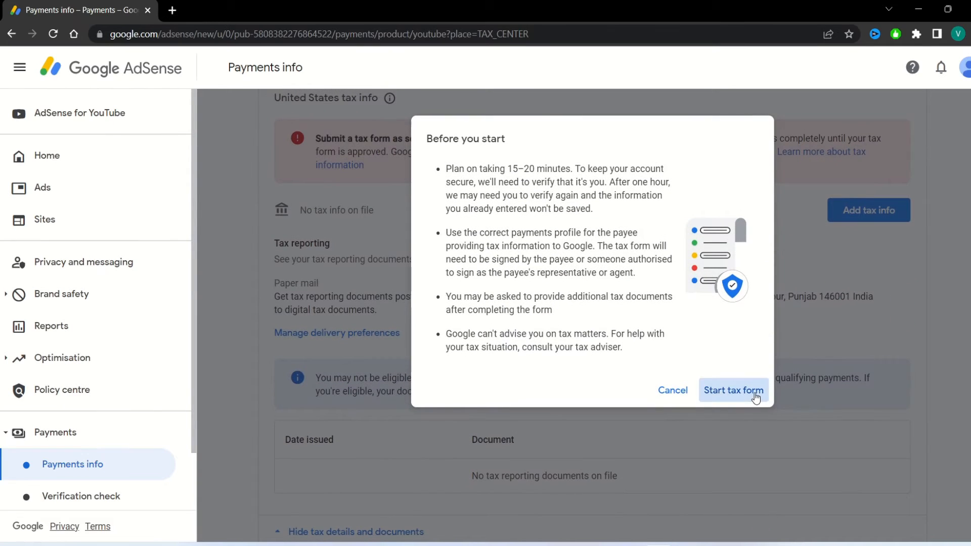
Step: Begin the tax form and re-verify identity with the account password
left_click(733, 390)
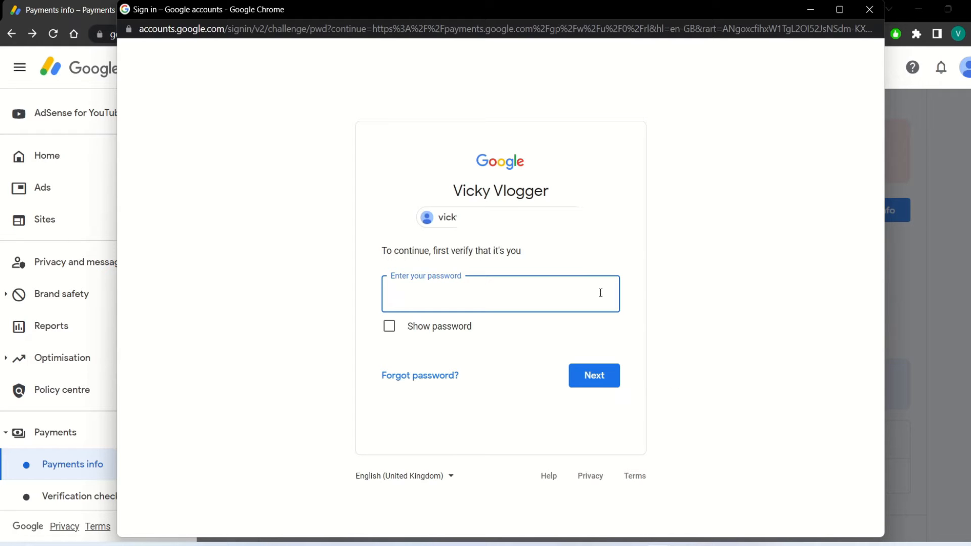
left_click(500, 294)
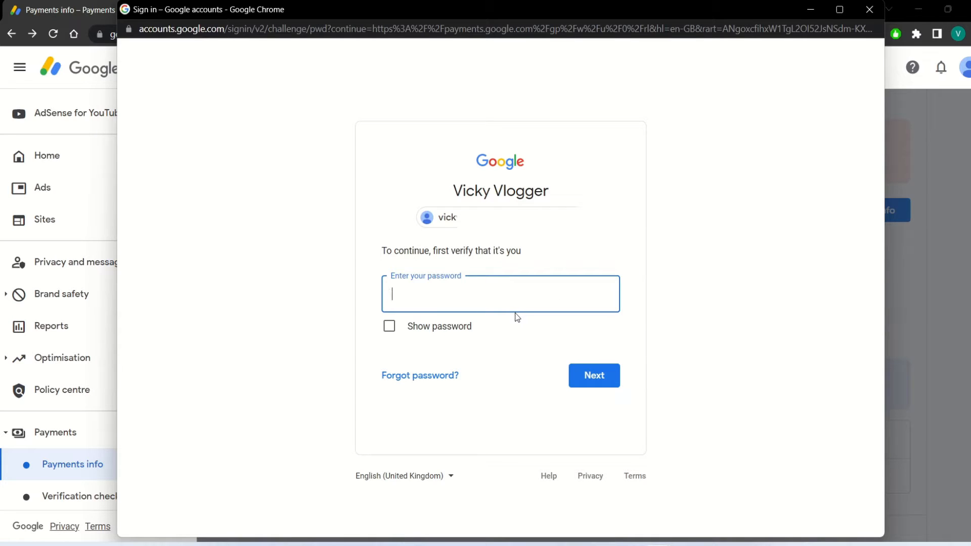
left_click(501, 293)
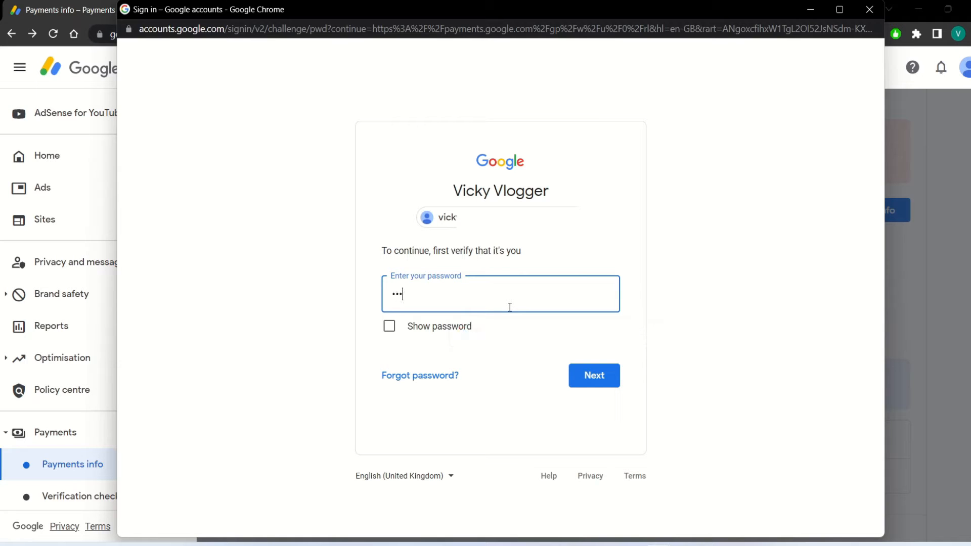
left_click(593, 376)
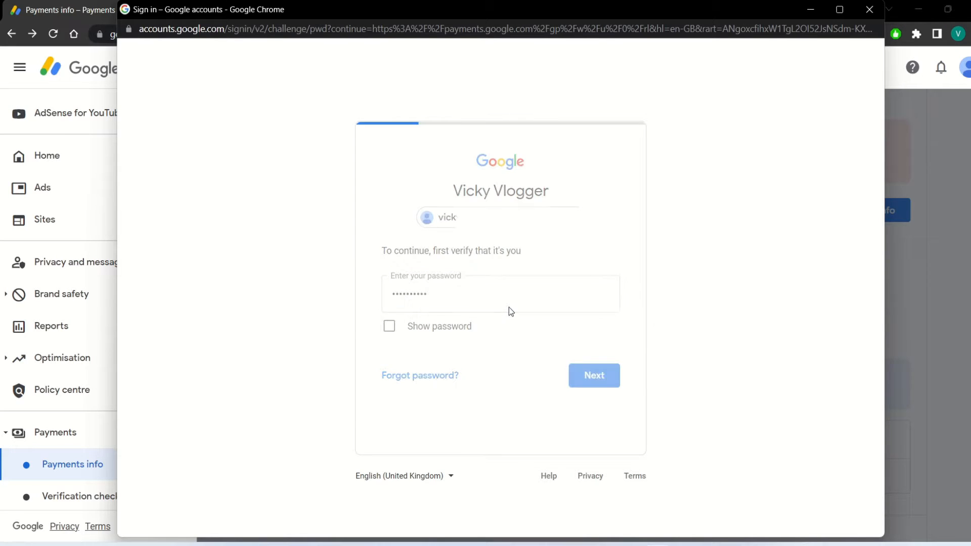
left_click(593, 376)
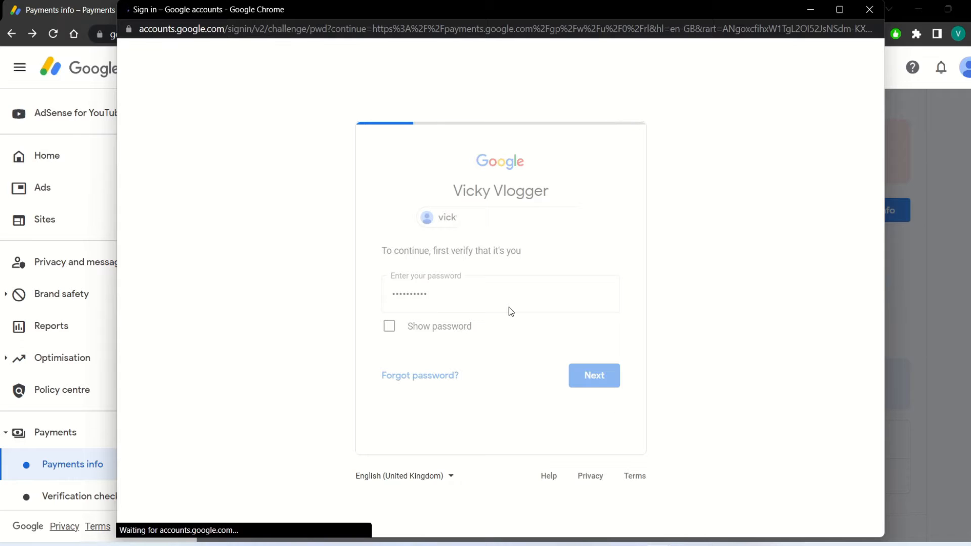
left_click(594, 375)
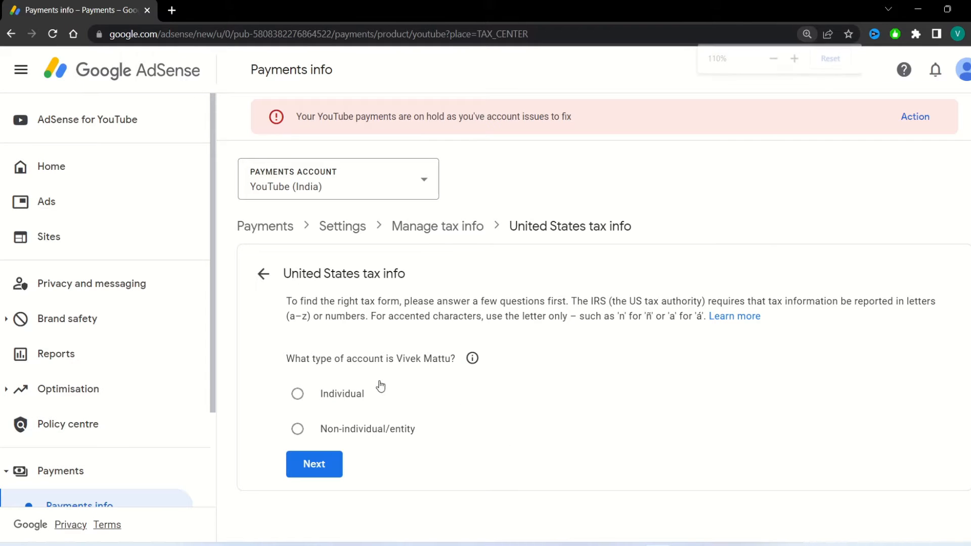
Step: Answer Individual for account type and No to being a US citizen or resident
left_click(297, 394)
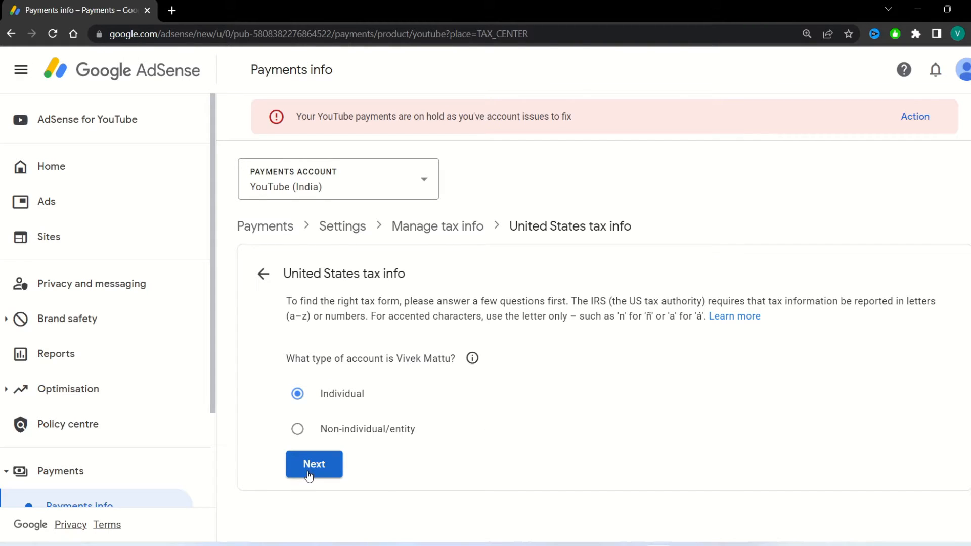
left_click(314, 464)
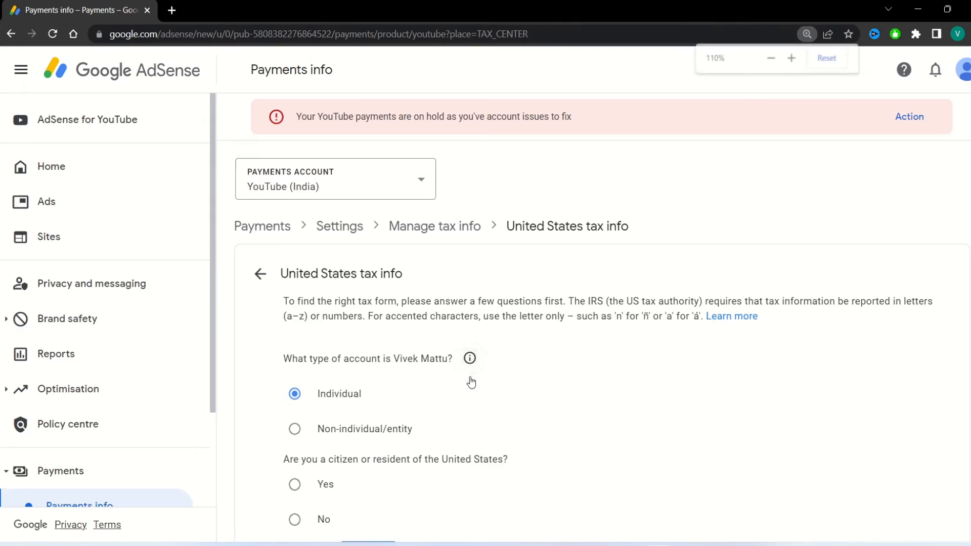
scroll("down", 3)
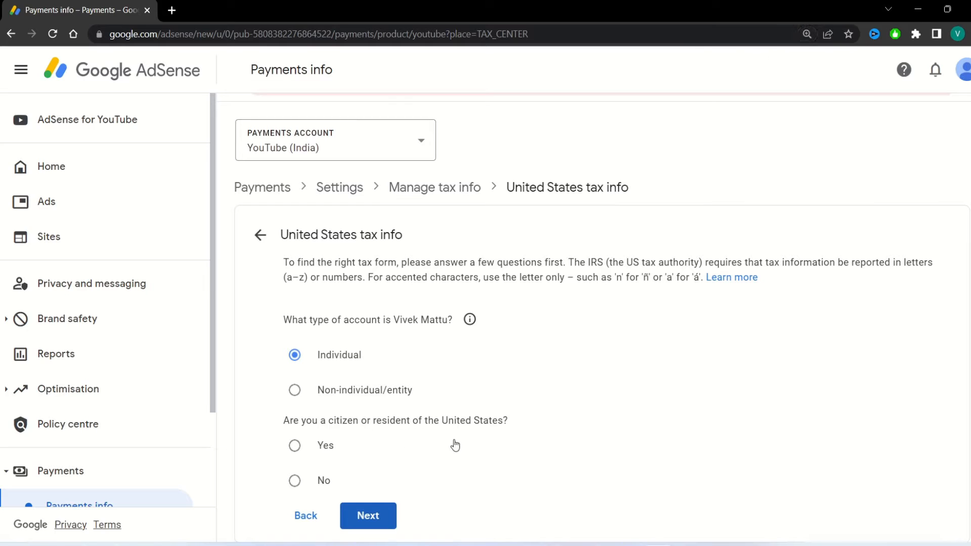
mouse_move(494, 434)
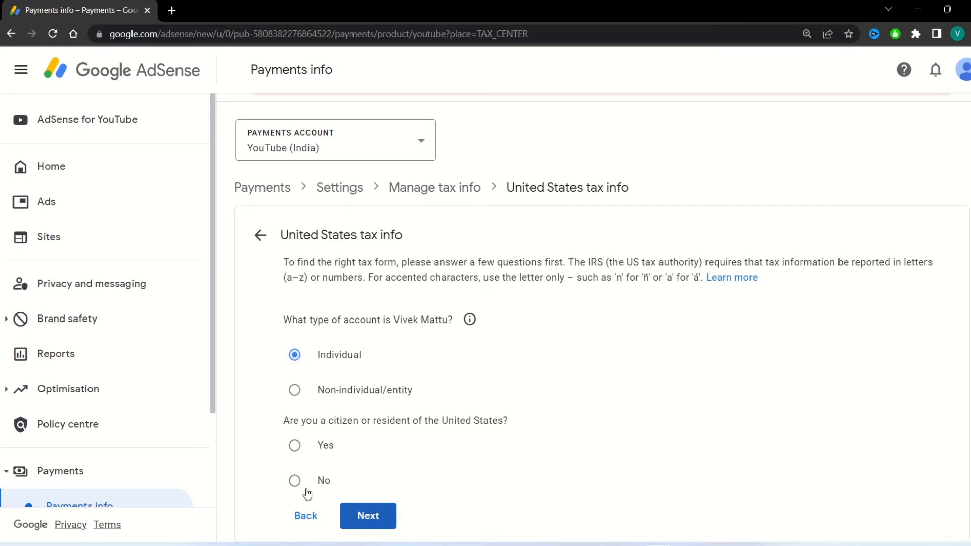
left_click(295, 481)
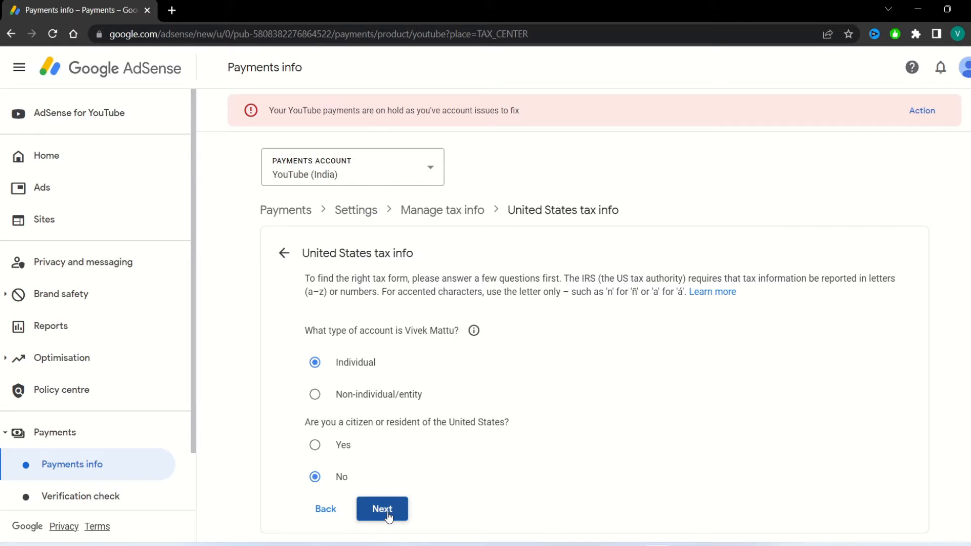
left_click(382, 508)
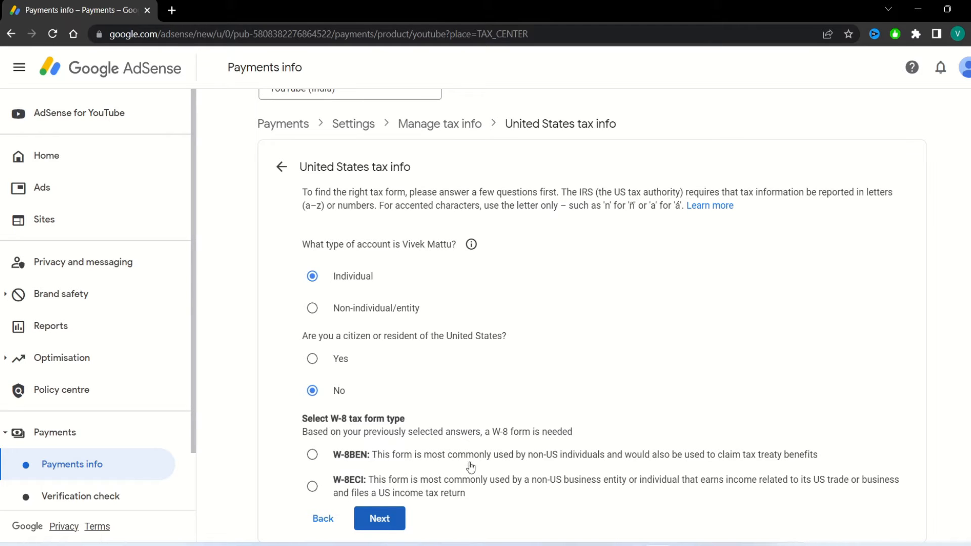
mouse_move(671, 469)
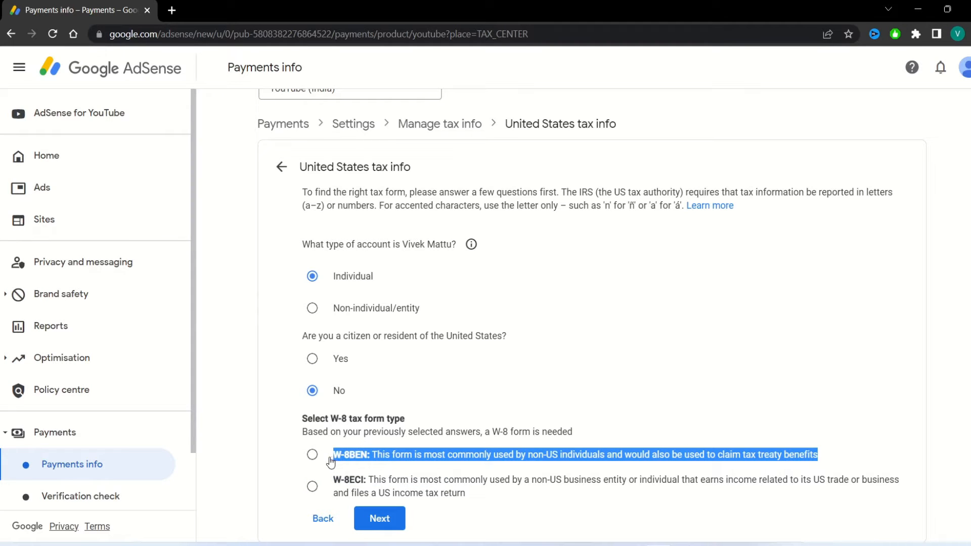
Step: Choose the W-8BEN form type (after briefly trying W-8ECI) and start the W-8BEN form
left_click(312, 454)
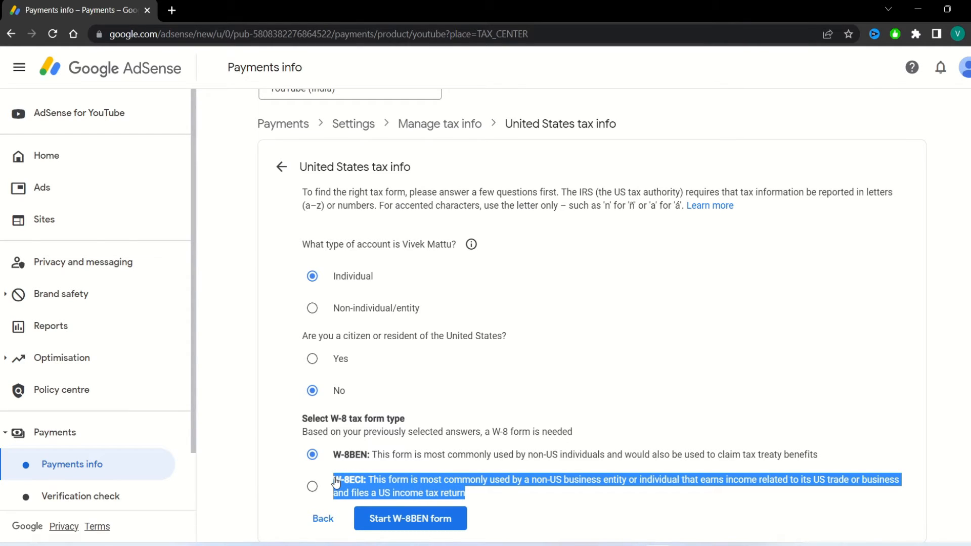
left_click(312, 486)
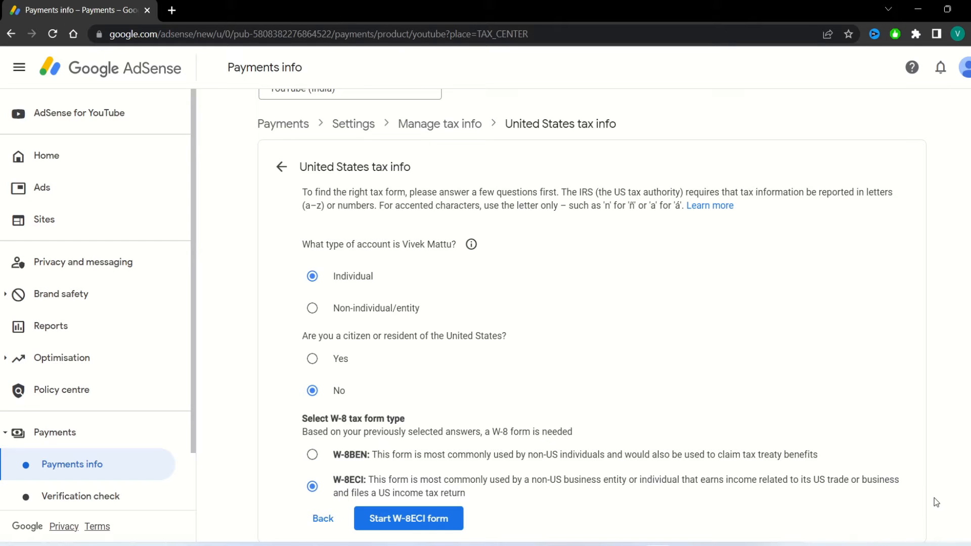
mouse_move(336, 480)
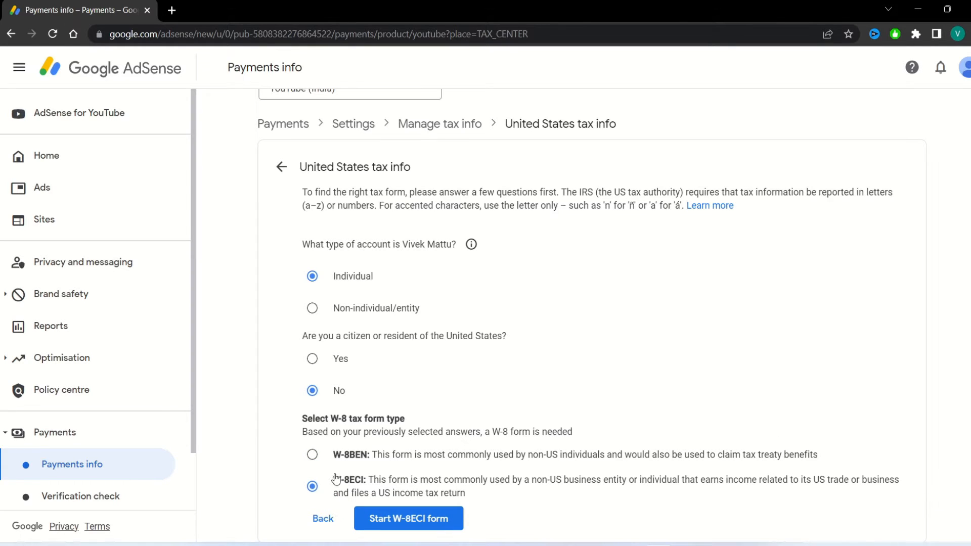
left_click(312, 454)
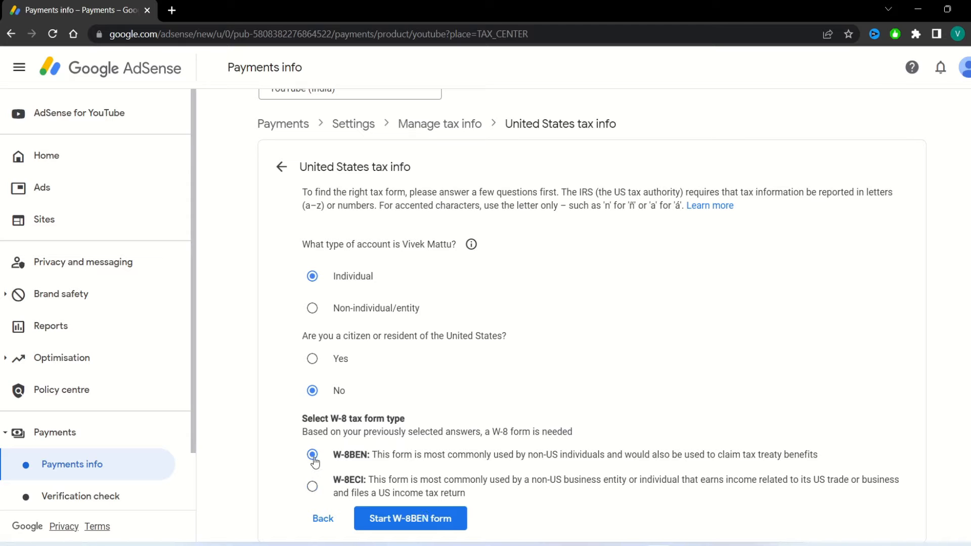
left_click(312, 454)
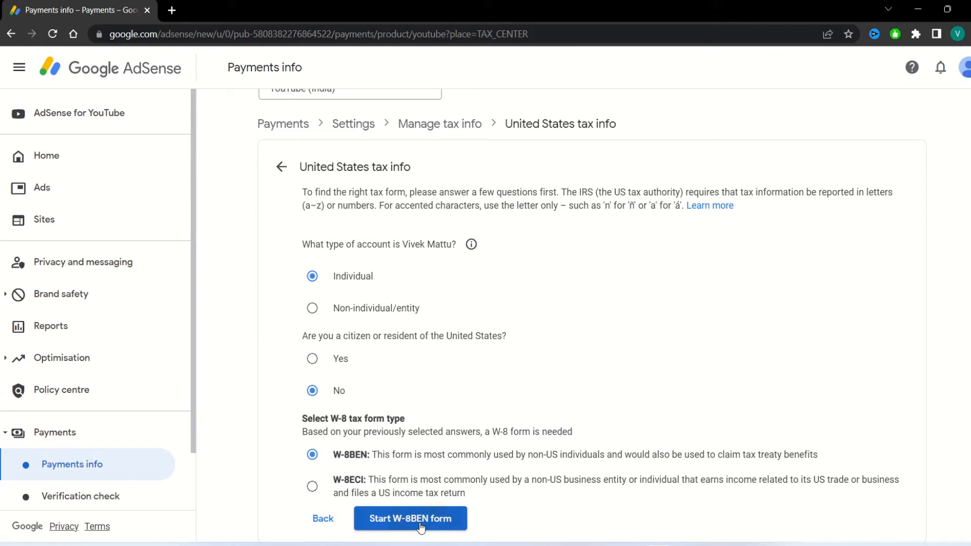
left_click(410, 519)
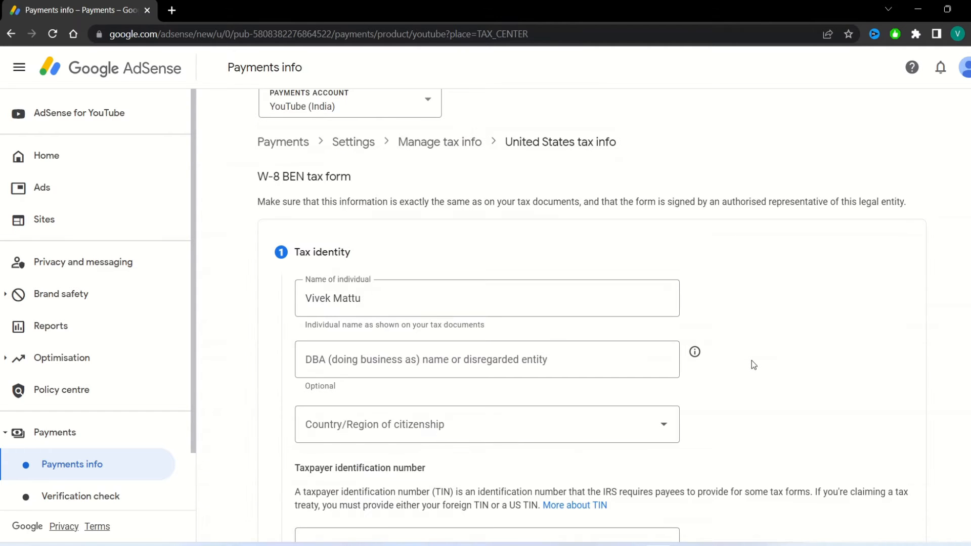
mouse_move(692, 439)
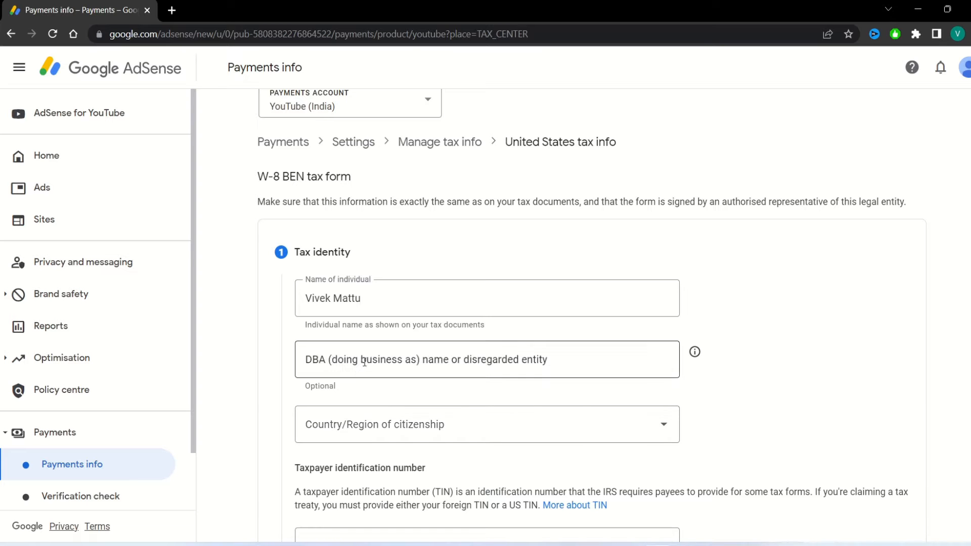
Step: Select India as the country of citizenship on the tax identity section
scroll("down", 3)
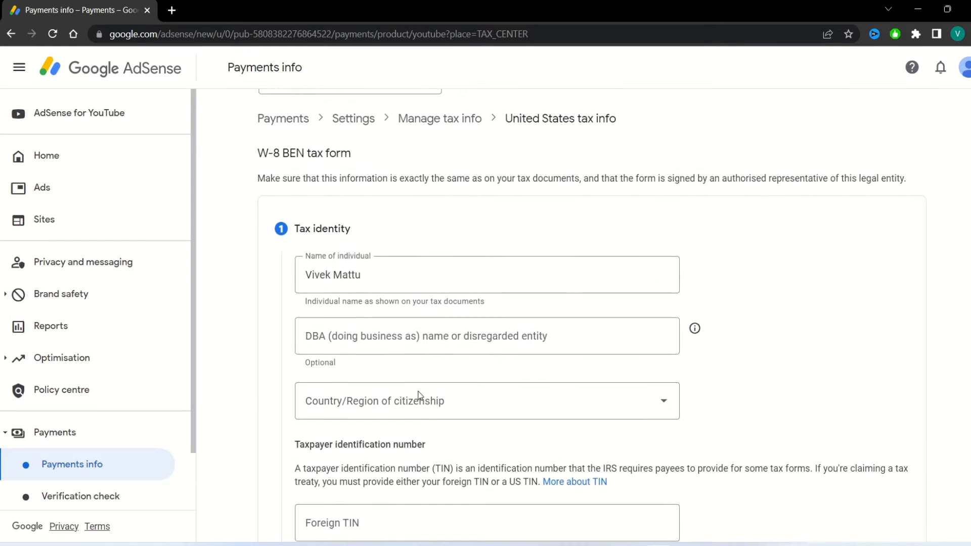
scroll("down", 3)
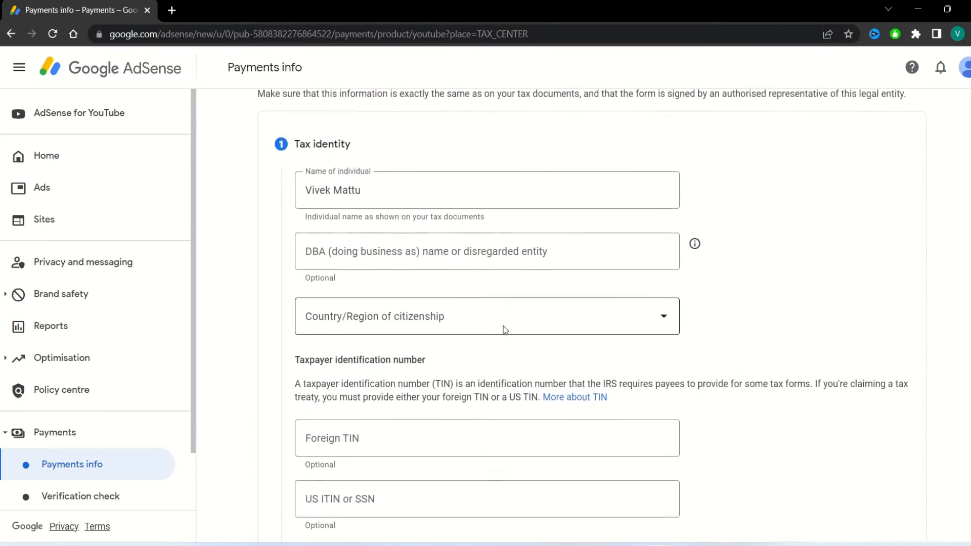
scroll("down", 3)
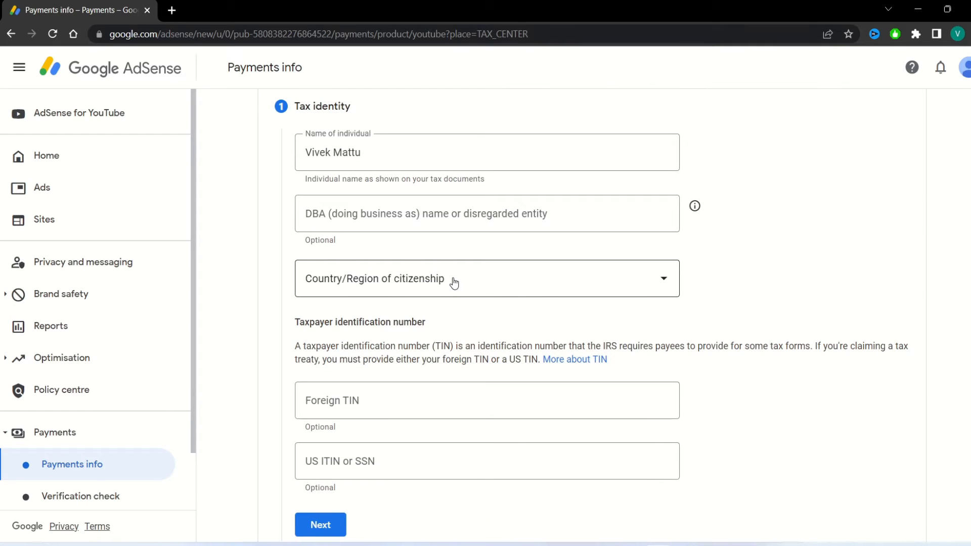
left_click(487, 278)
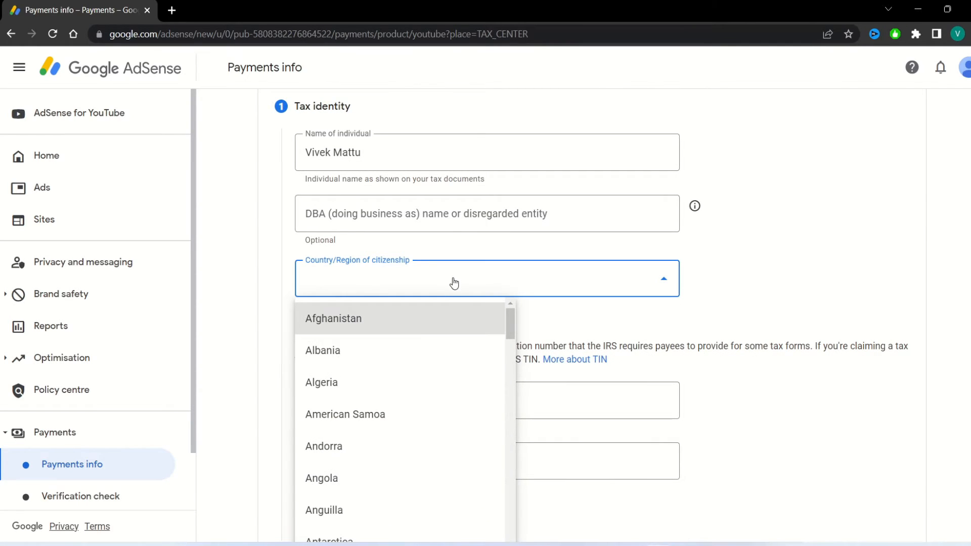
scroll("down", 3)
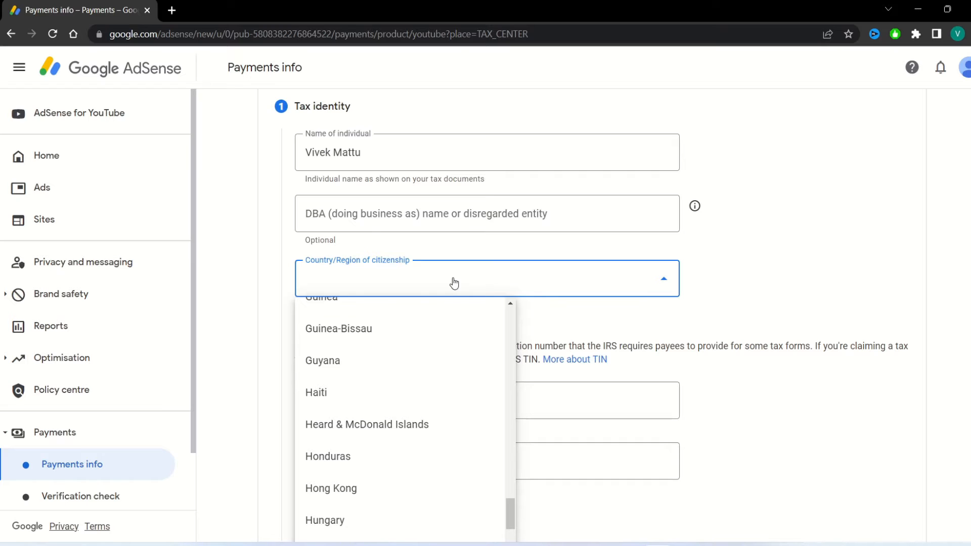
scroll("down", 3)
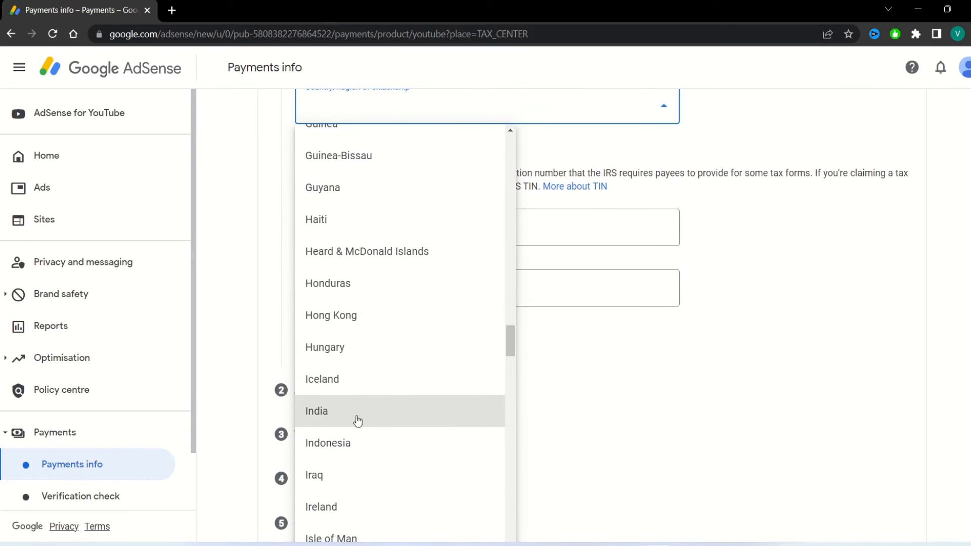
left_click(316, 411)
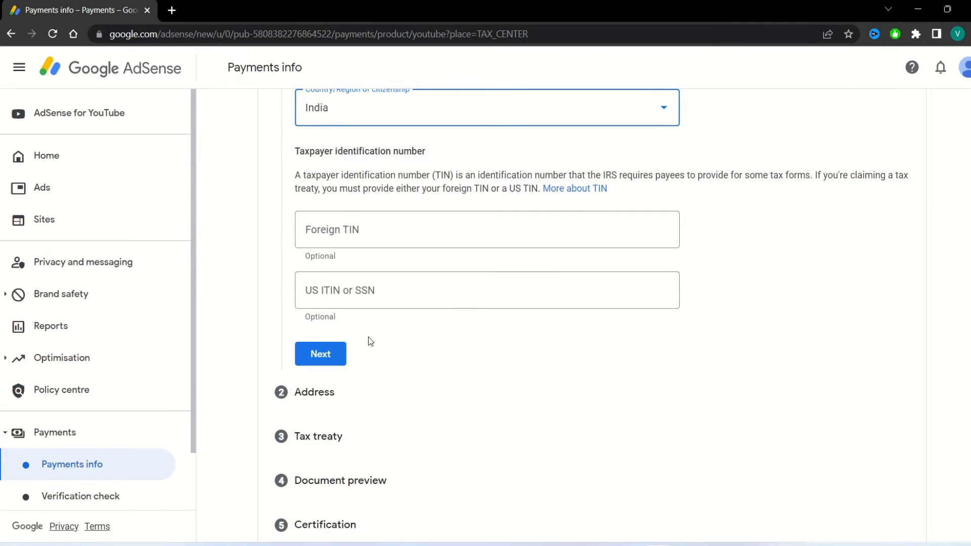
scroll("down", 3)
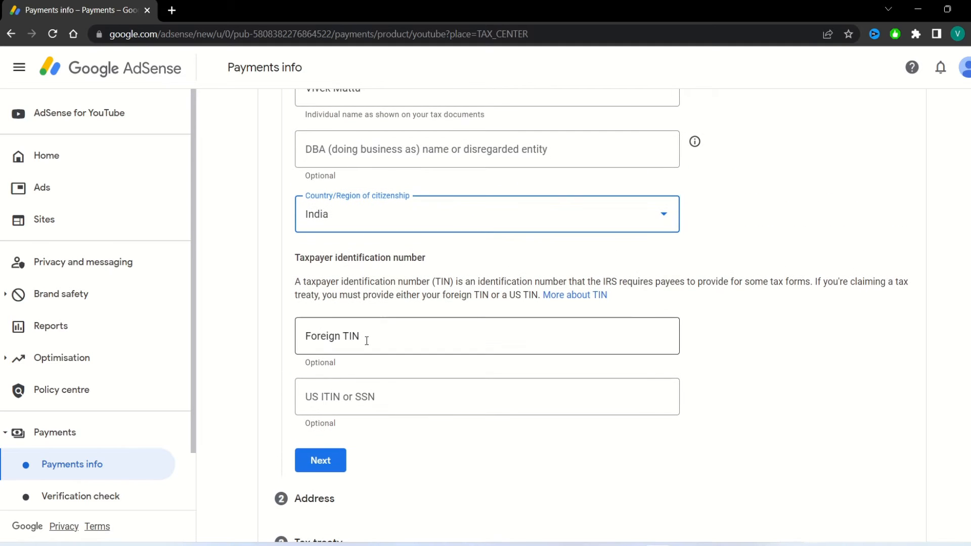
Step: Enter DAYPI in the Foreign TIN field
left_click(487, 337)
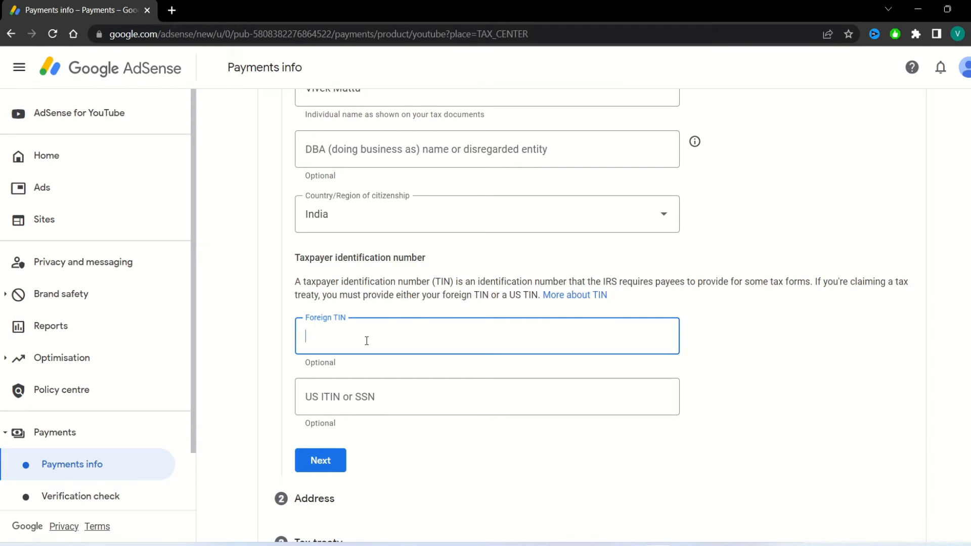
type("DA")
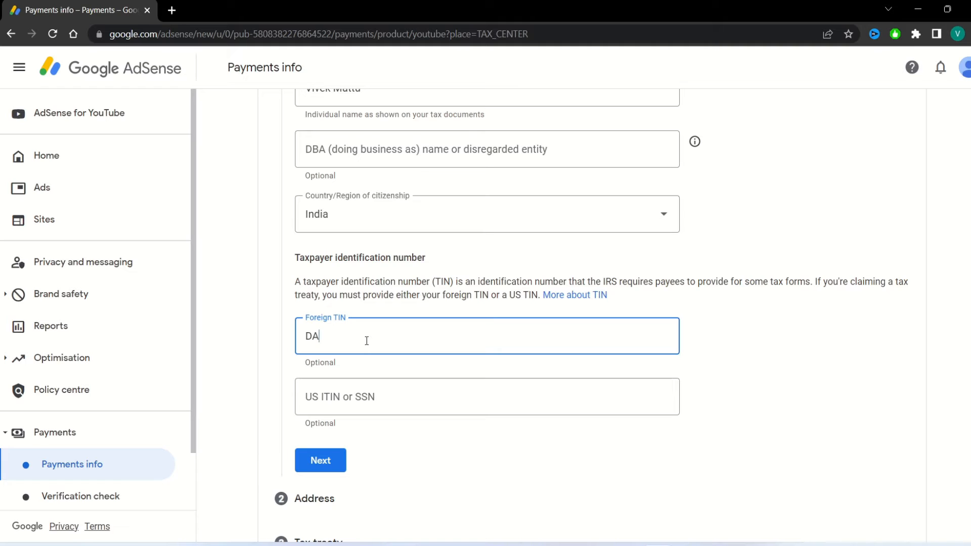
type("Y")
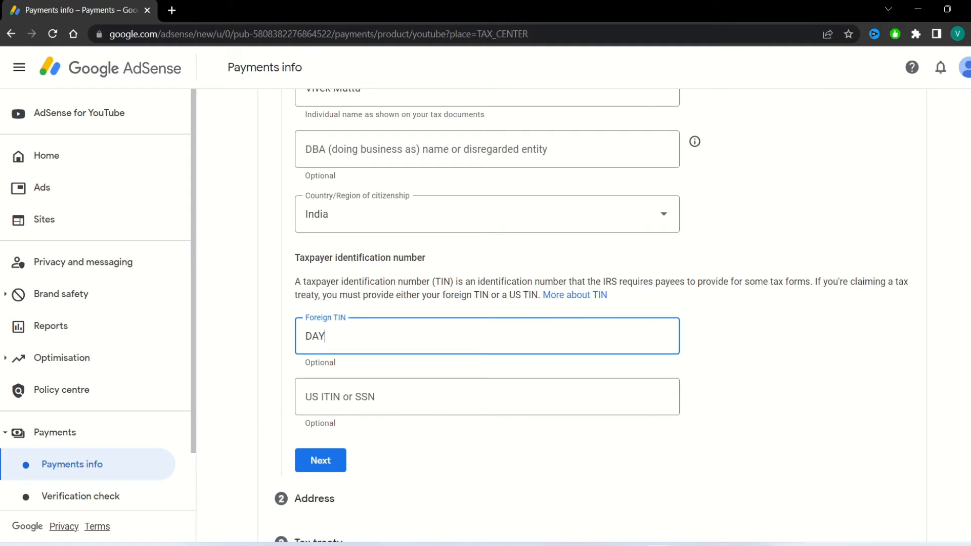
type("PI")
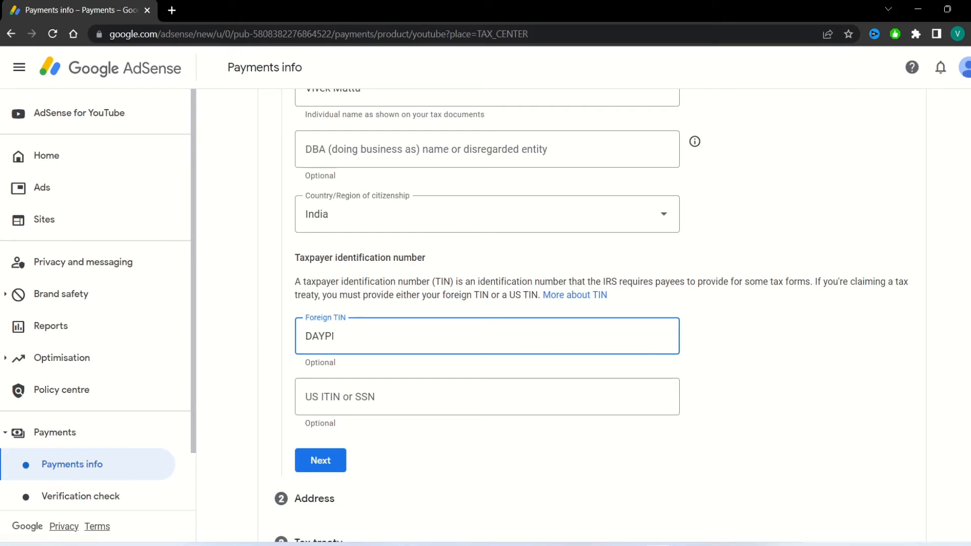
Step: Continue past the tax identity and address steps to the tax treaty question
left_click(320, 461)
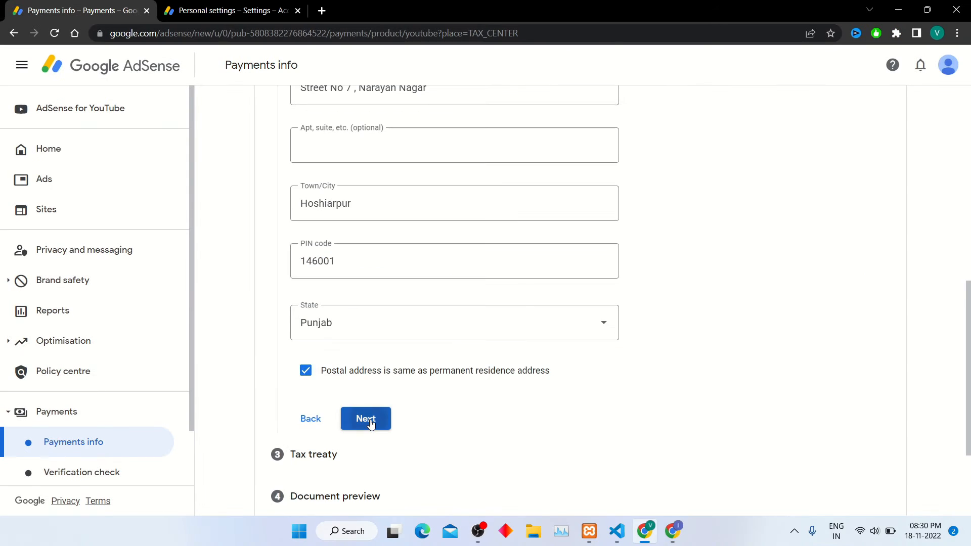
left_click(366, 419)
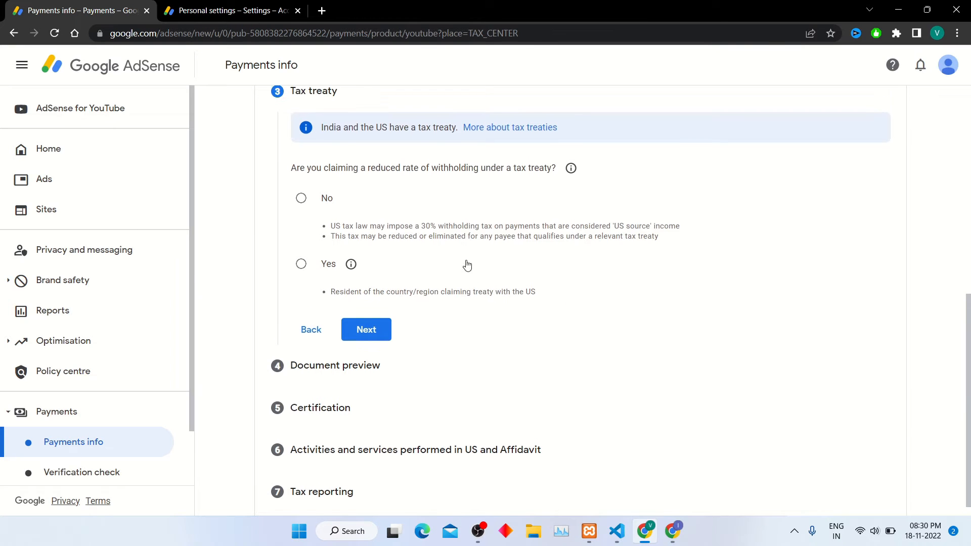
Step: Claim a reduced treaty withholding rate and tick Services (such as AdSense) income
scroll("down", 3)
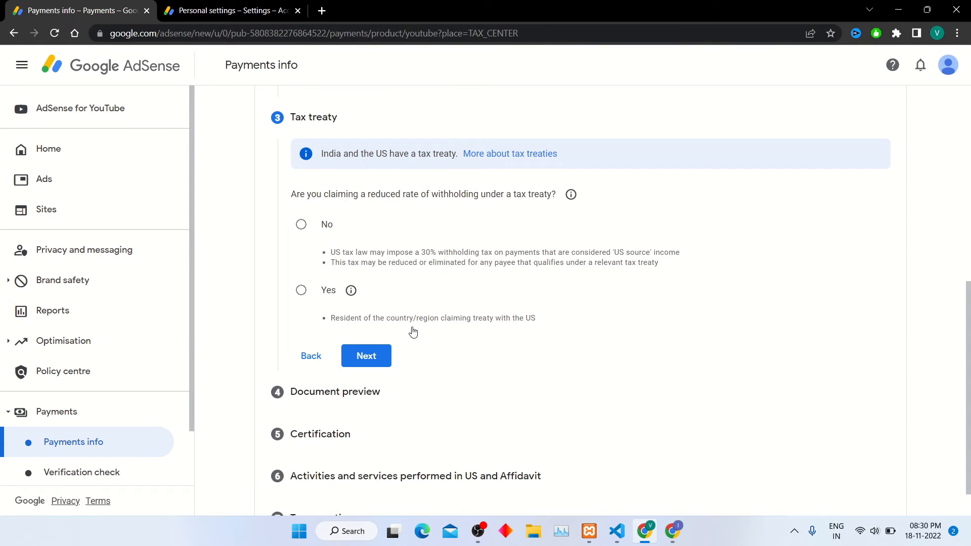
mouse_move(505, 335)
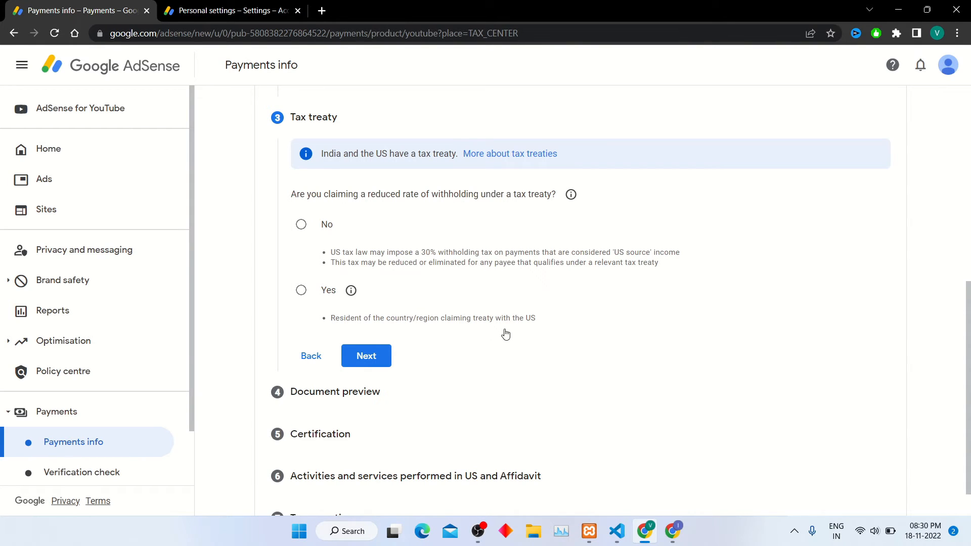
mouse_move(659, 287)
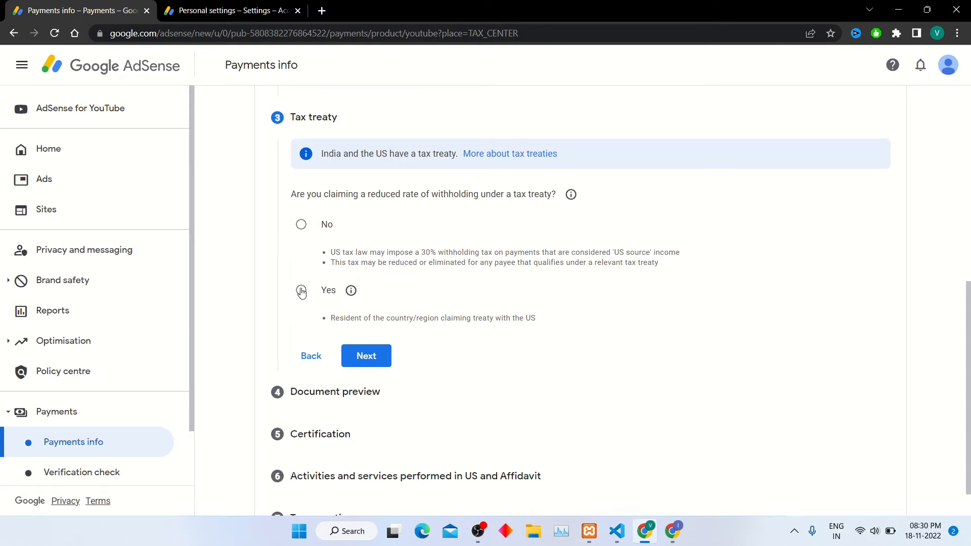
left_click(301, 291)
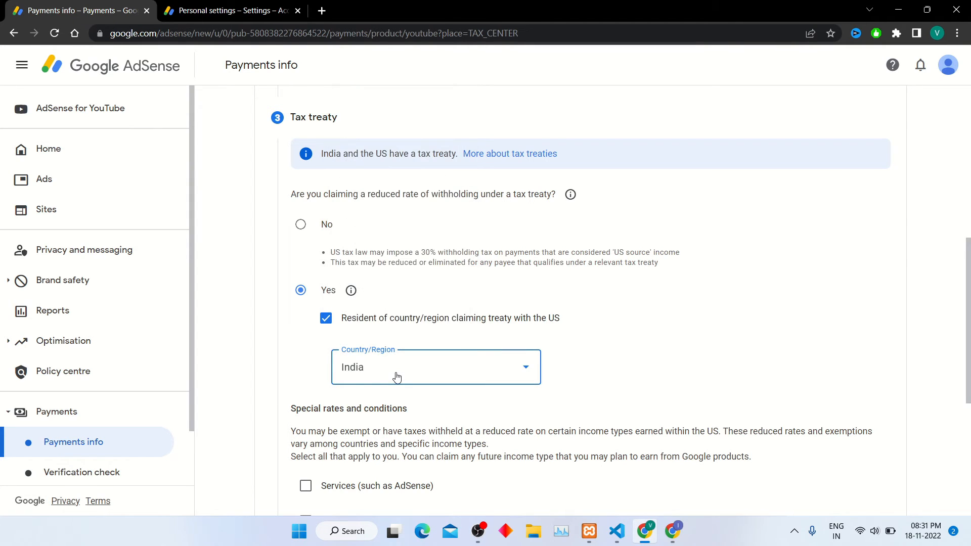
scroll("down", 3)
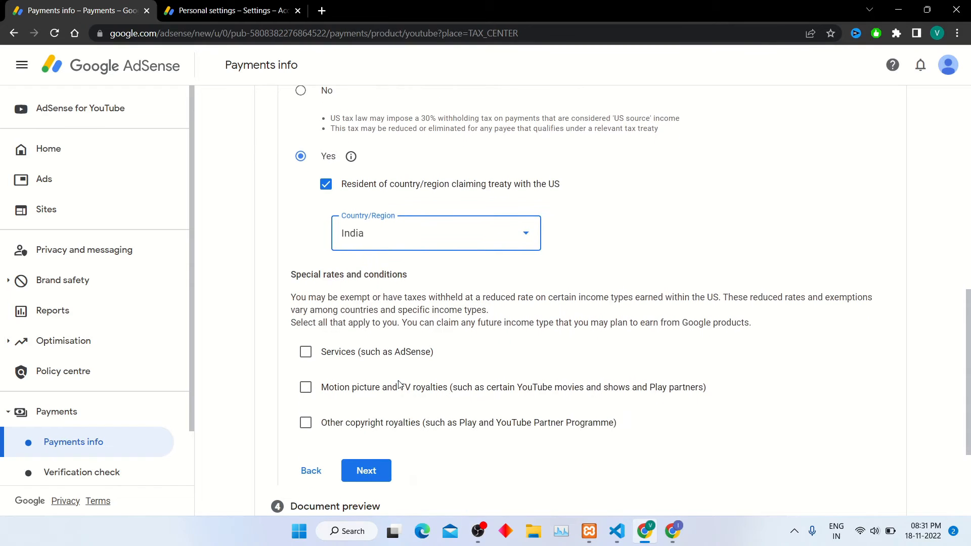
left_click(304, 352)
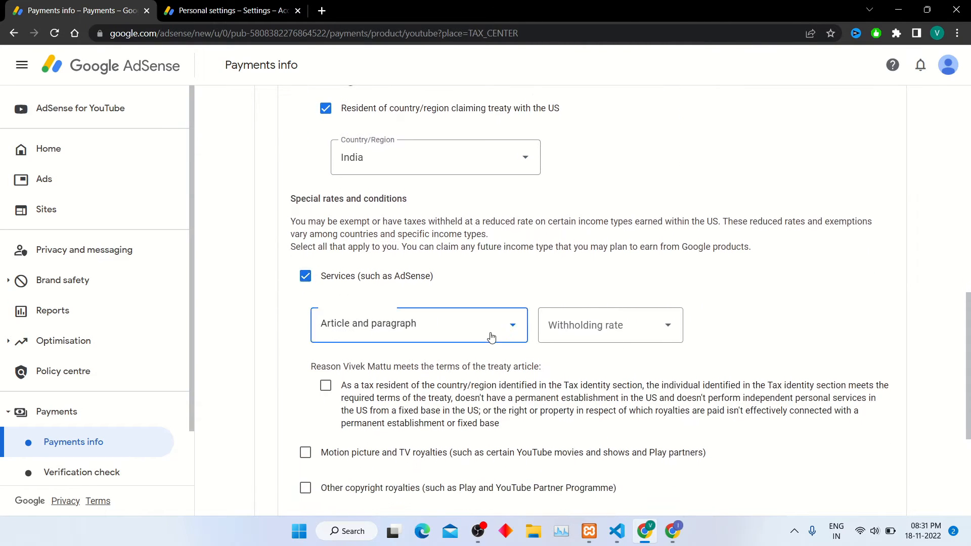
Step: Set Article 7 paragraph 1 at 0% withholding for services and attest to meeting the treaty terms
left_click(419, 324)
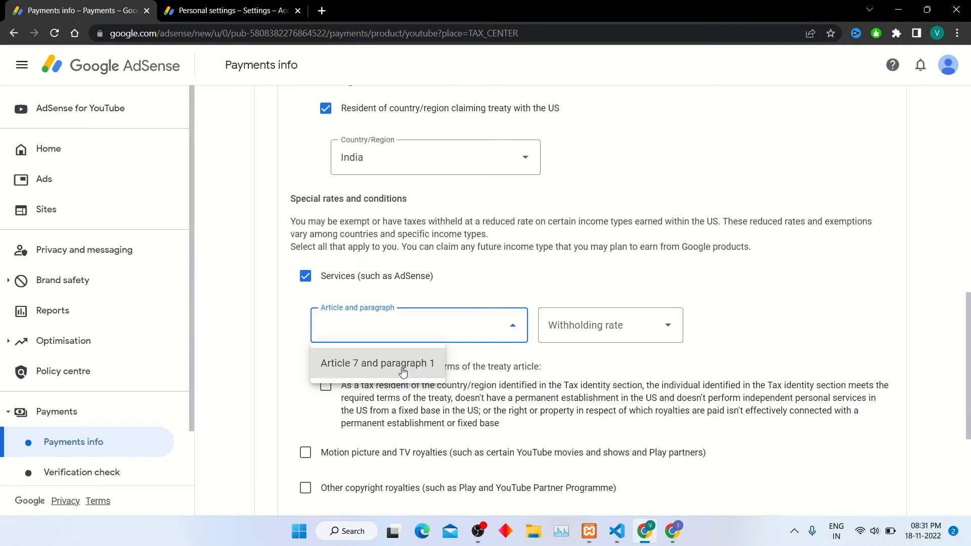
left_click(377, 363)
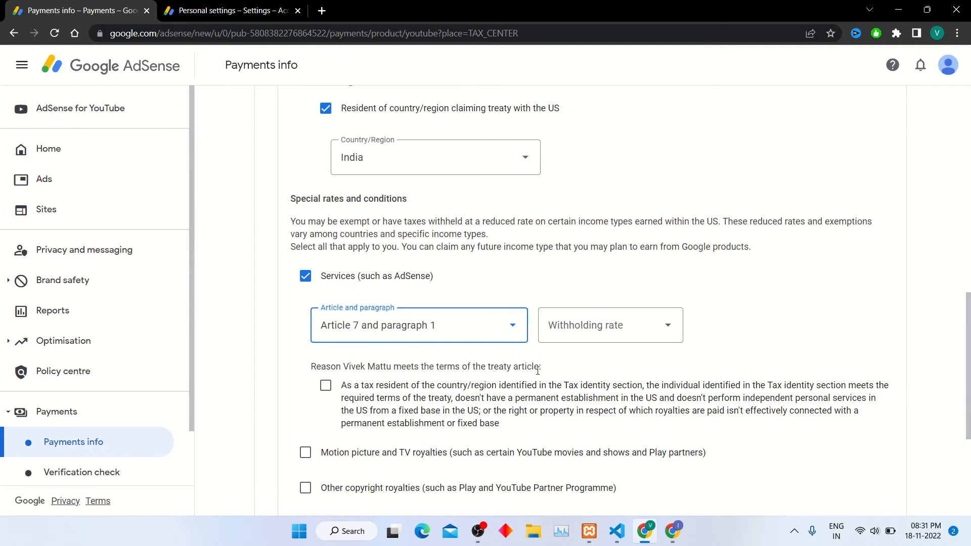
mouse_move(610, 325)
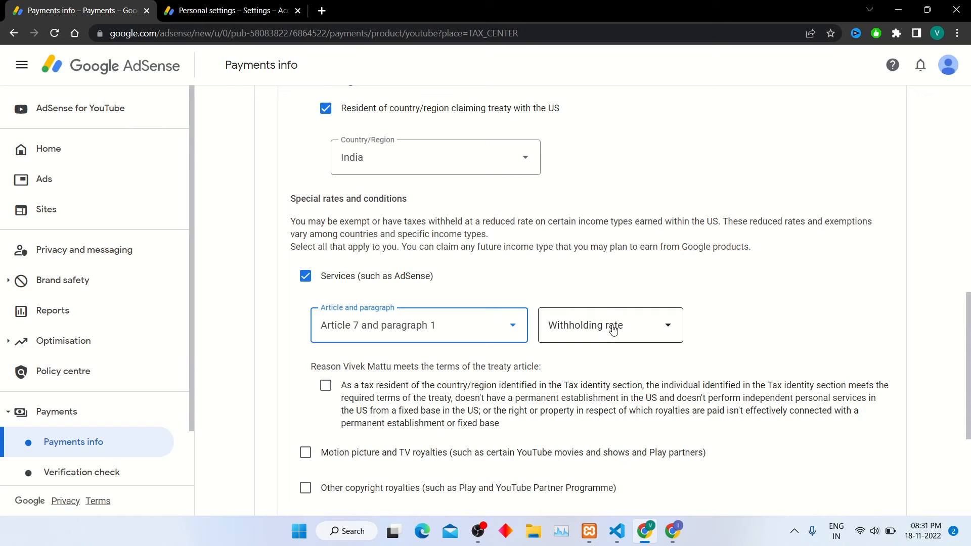
left_click(609, 325)
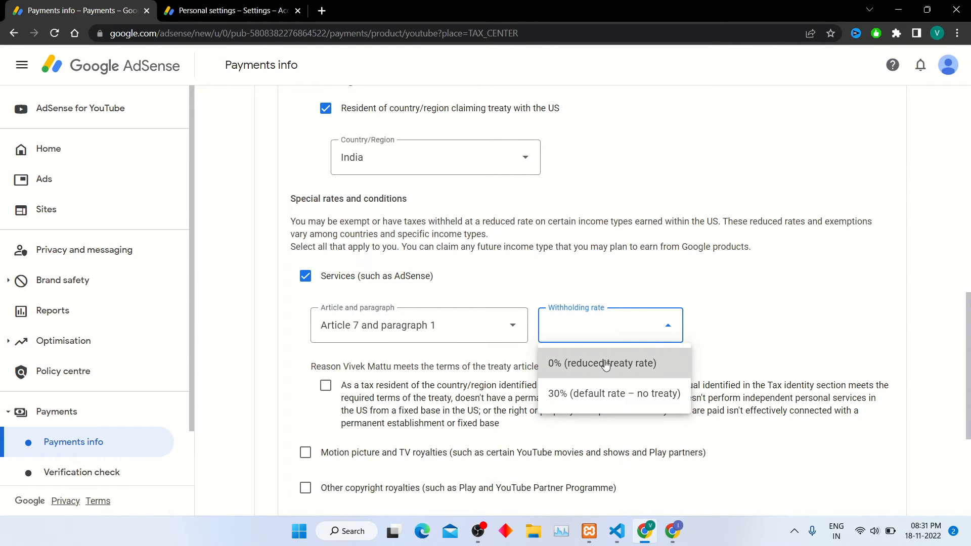
left_click(600, 363)
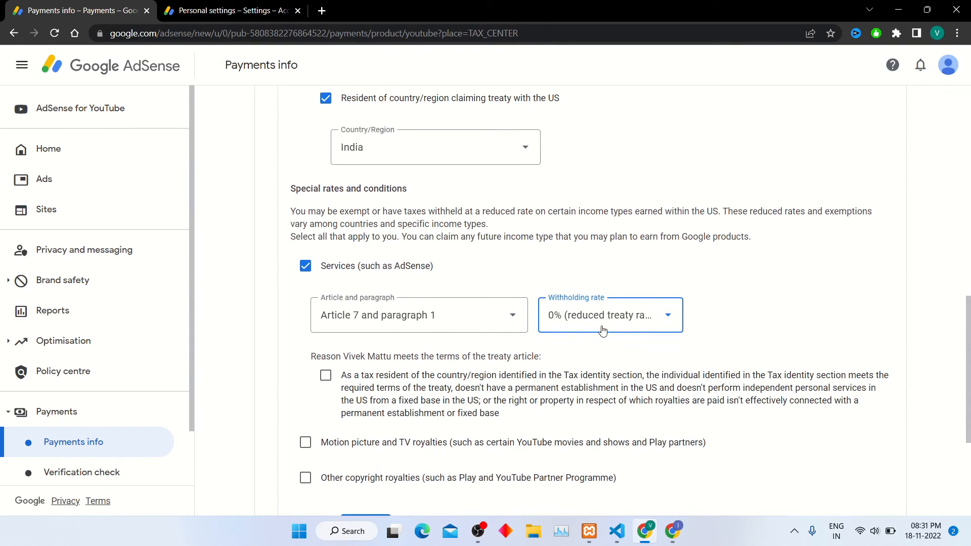
scroll("down", 3)
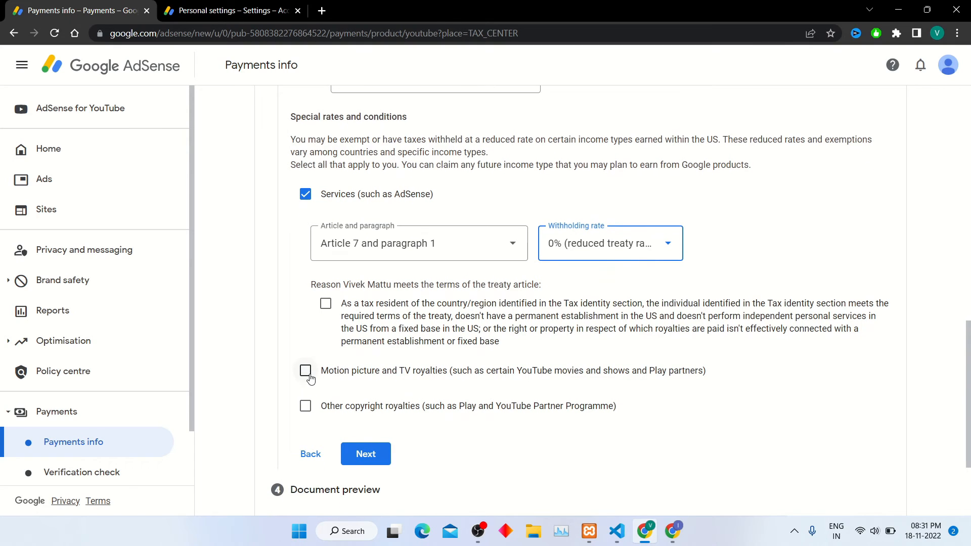
left_click(326, 303)
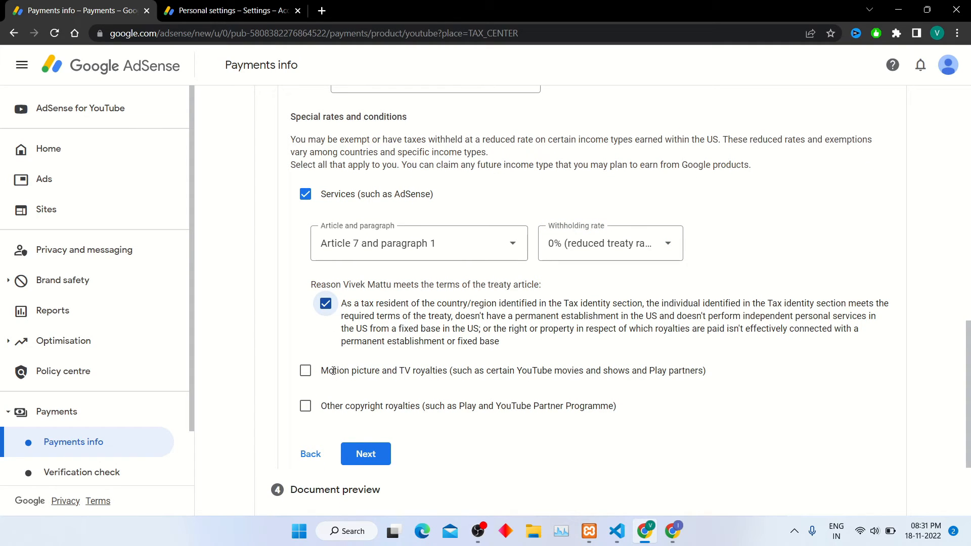
Step: Claim Motion picture and TV royalties under Article 12 paragraph 2A II at 15% and attest eligibility
left_click(306, 370)
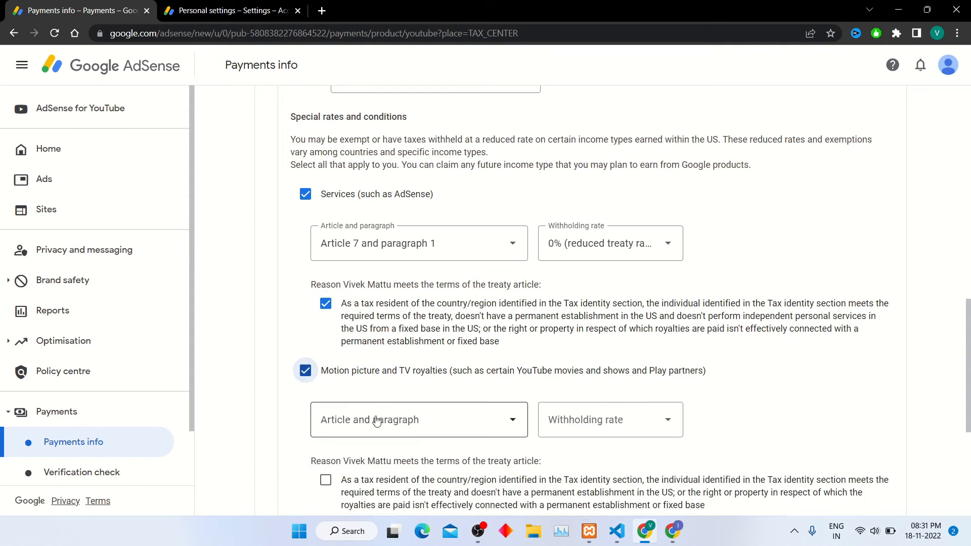
left_click(419, 419)
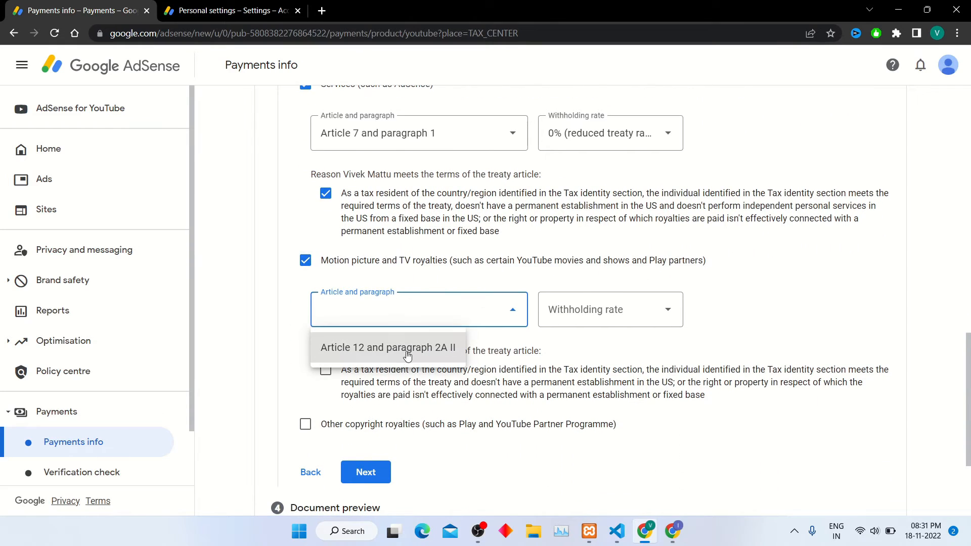
left_click(388, 347)
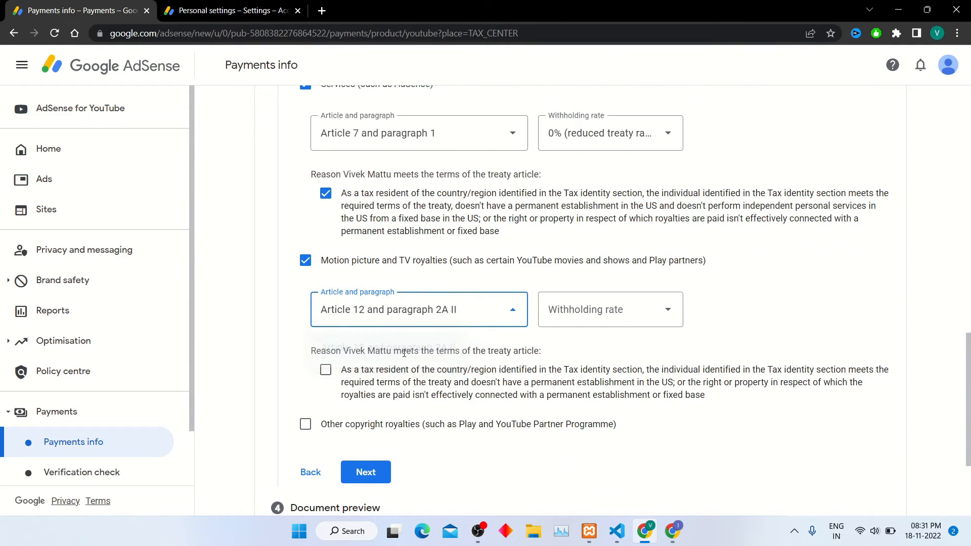
left_click(610, 309)
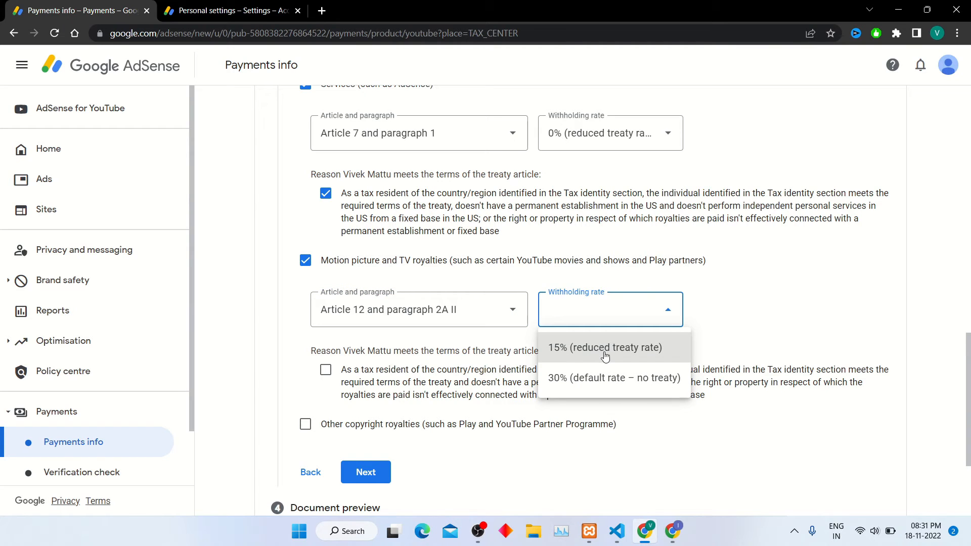
left_click(605, 347)
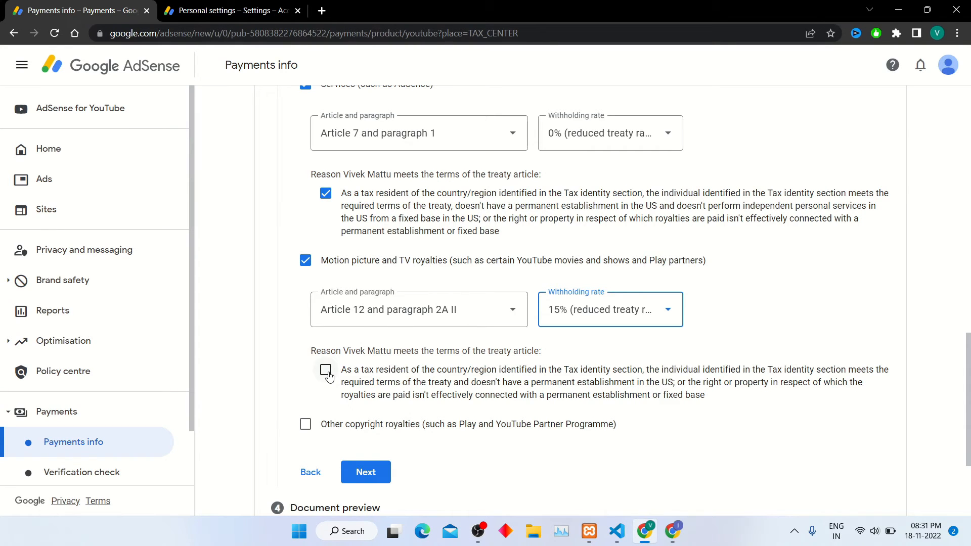
left_click(326, 369)
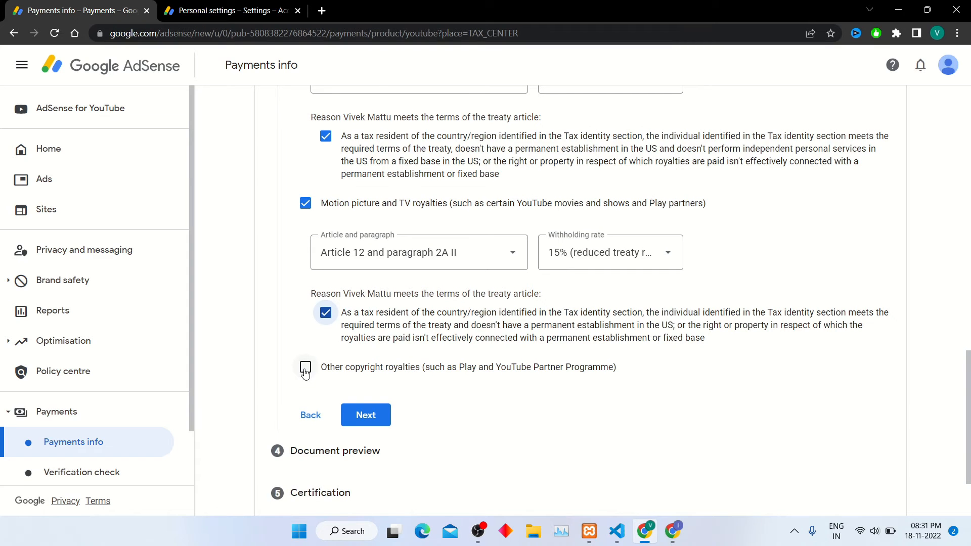
Step: Claim Other copyright royalties under Article 12 paragraph 2A II at 15%, attest eligibility, and finish the treaty step
left_click(305, 366)
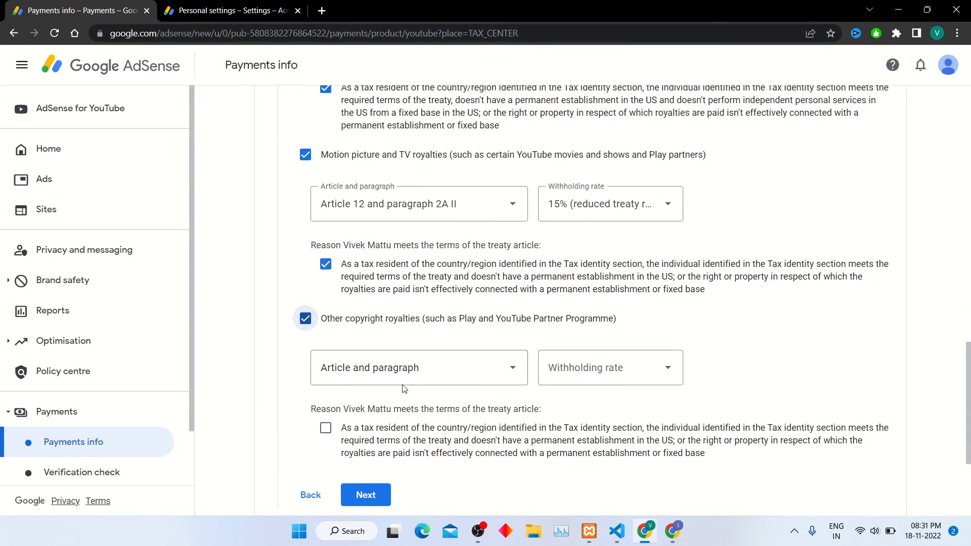
left_click(419, 368)
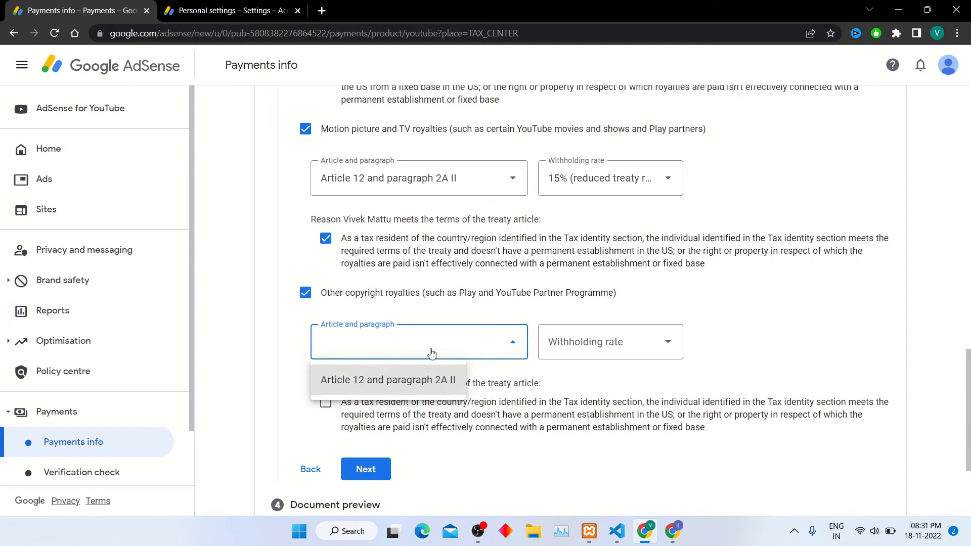
left_click(388, 380)
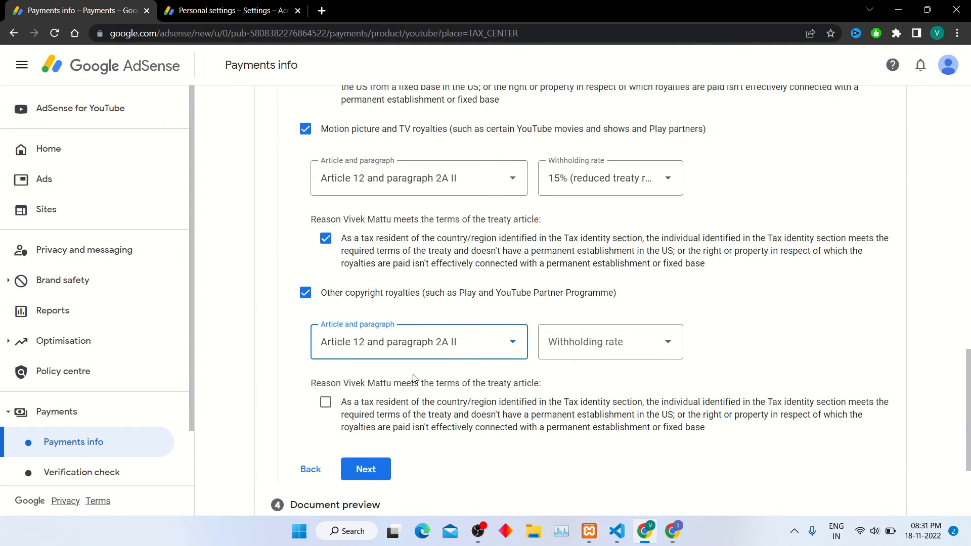
left_click(610, 341)
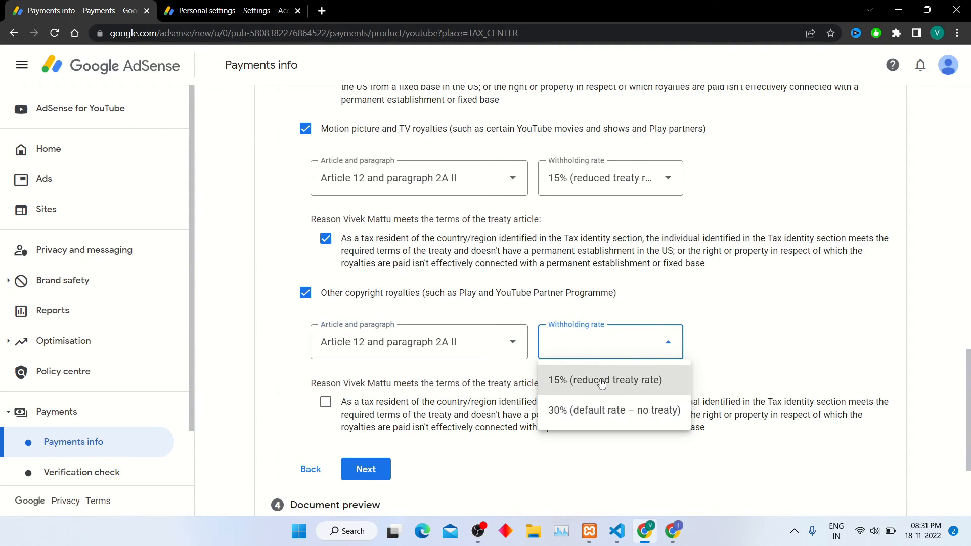
left_click(605, 380)
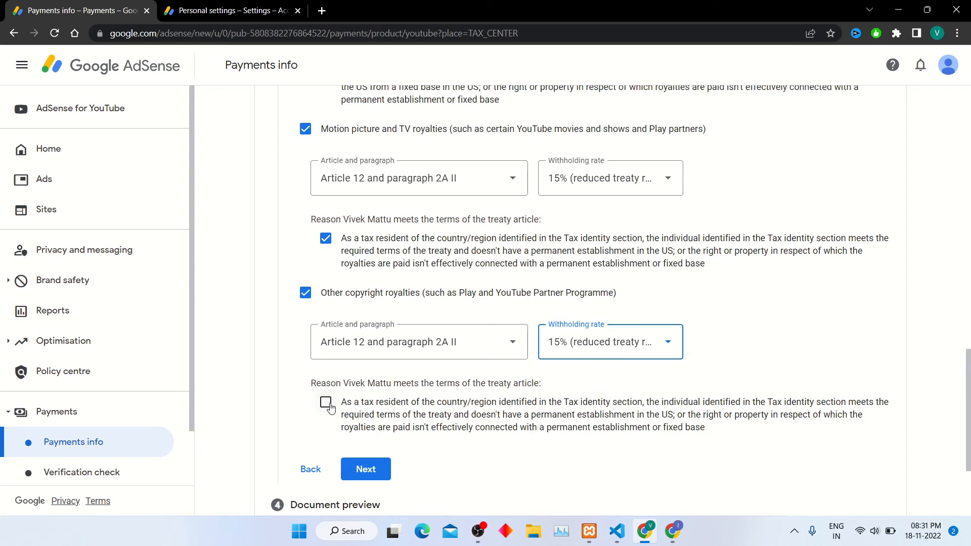
left_click(325, 402)
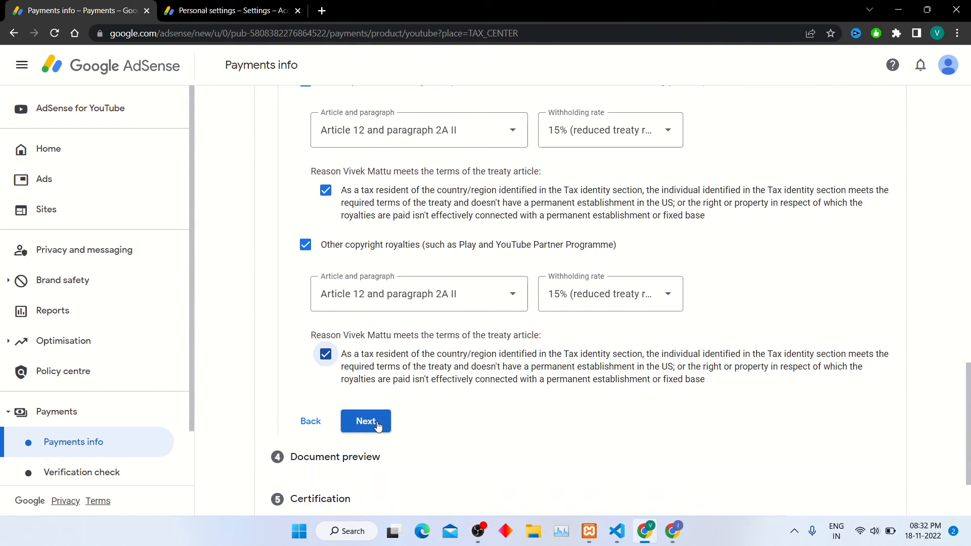
left_click(366, 421)
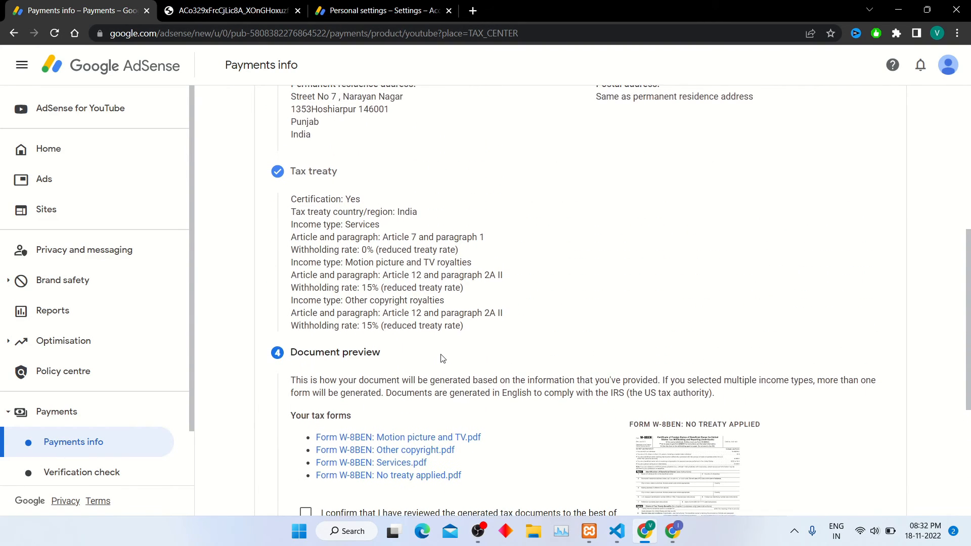
Step: Confirm the generated W-8BEN documents were reviewed and continue to certification
scroll("down", 3)
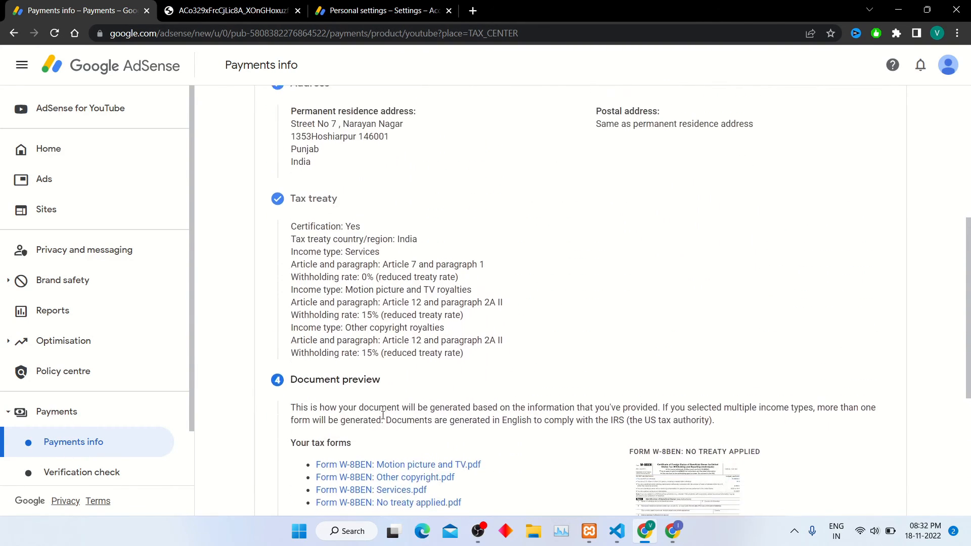
scroll("down", 3)
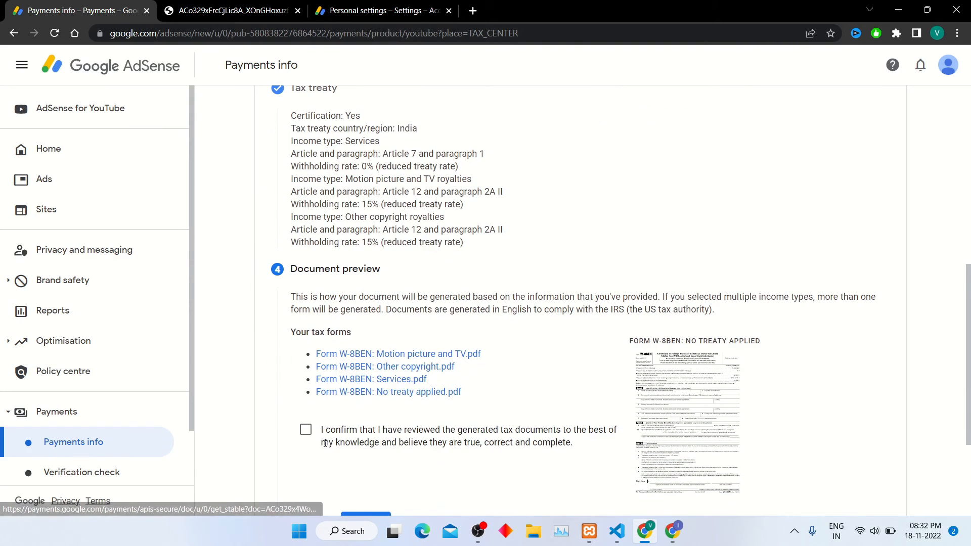
left_click(305, 428)
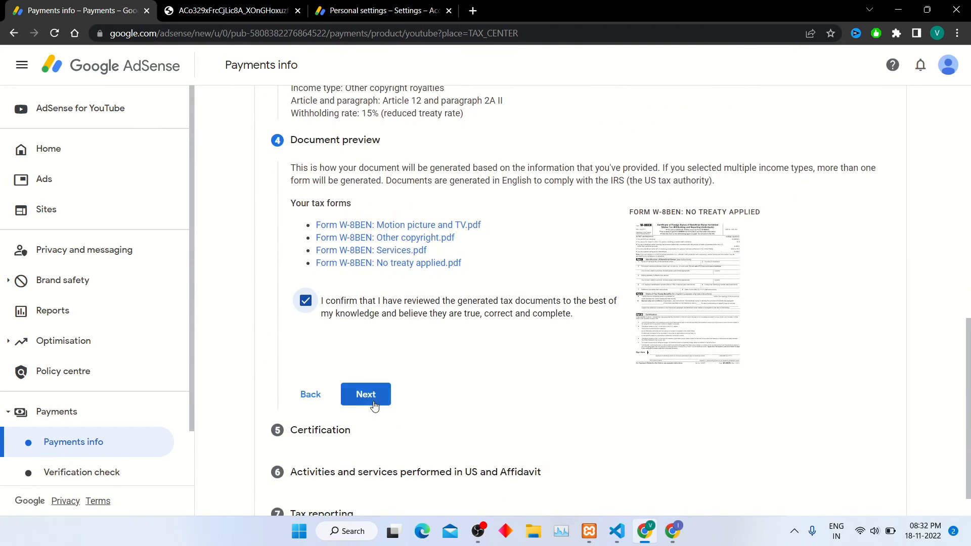
left_click(365, 394)
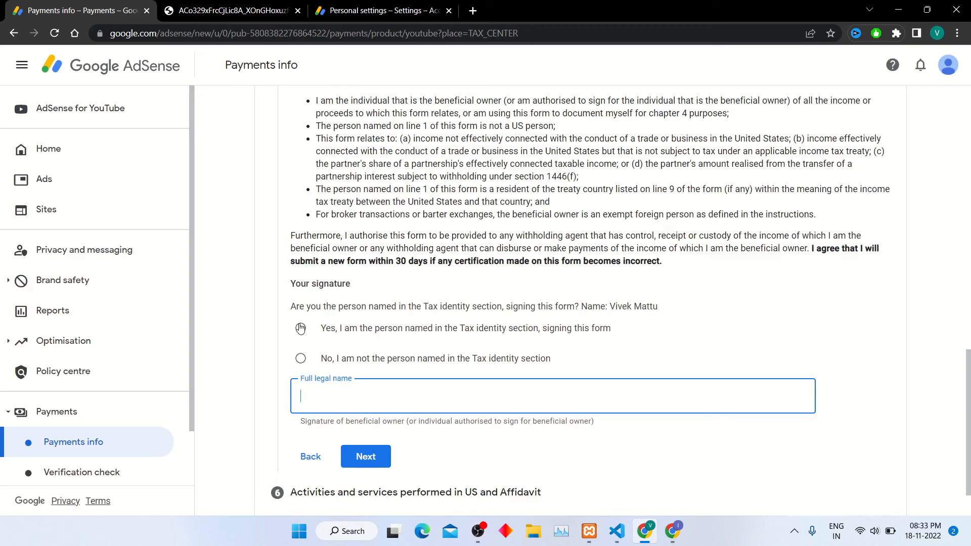
left_click(301, 327)
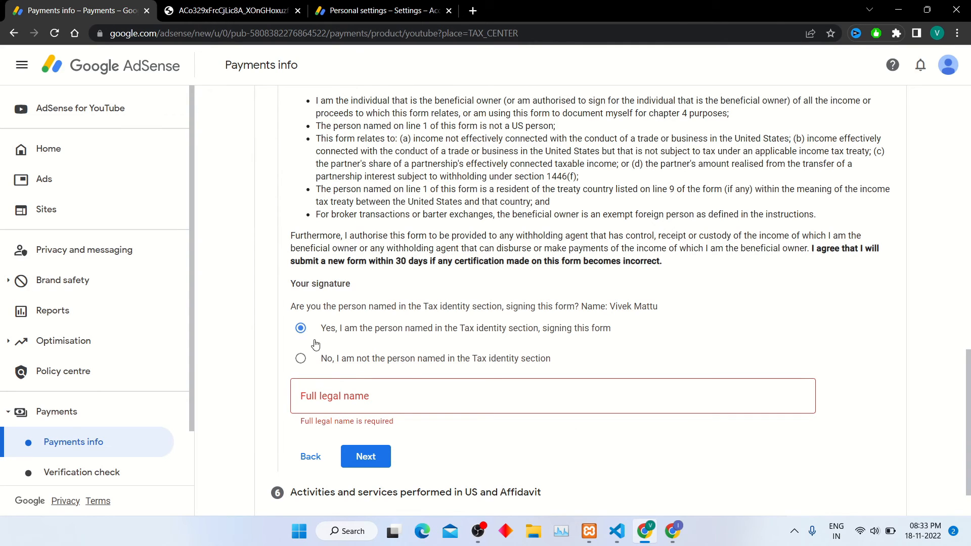
left_click(553, 396)
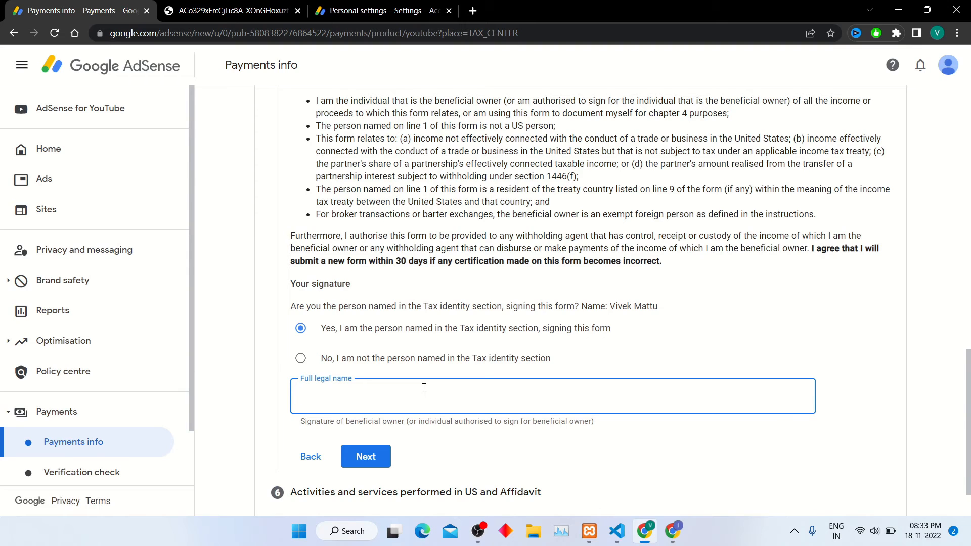
type("V")
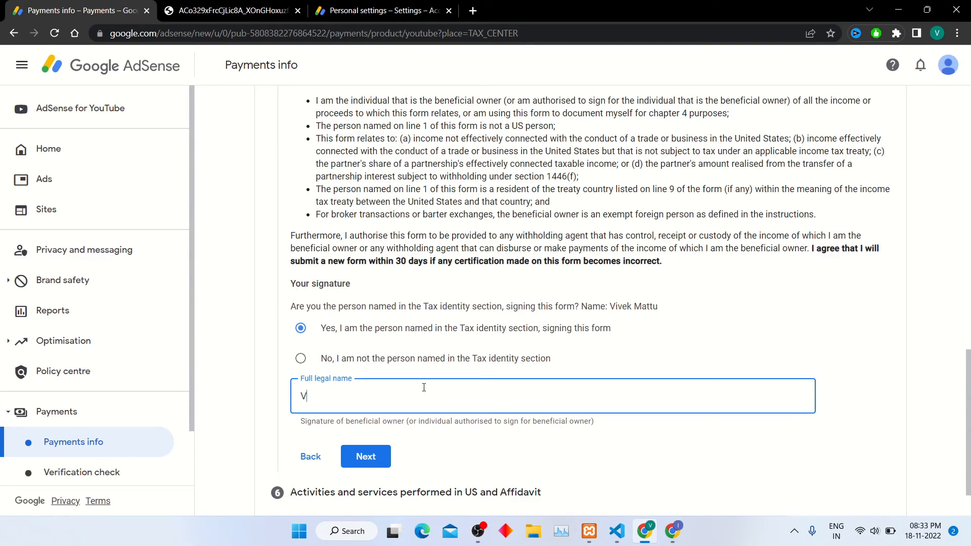
type("ivek Mattu")
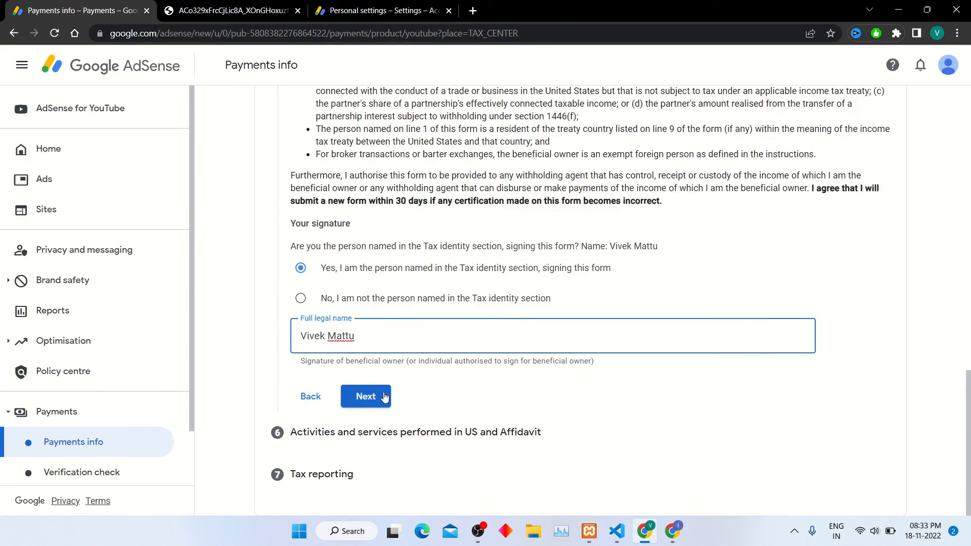
left_click(365, 396)
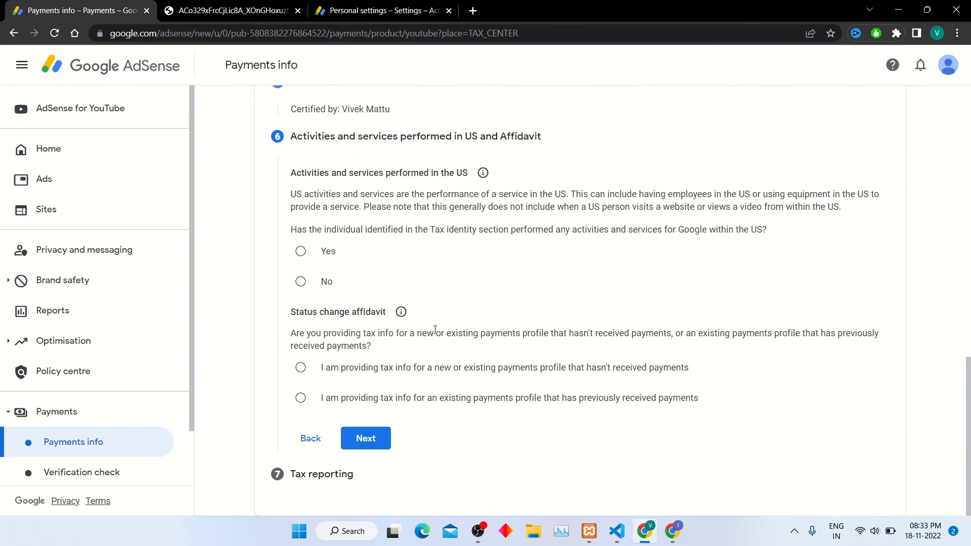
Step: Declare no US activities, certify services outside the US, mark the profile unpaid, and continue
scroll("down", 3)
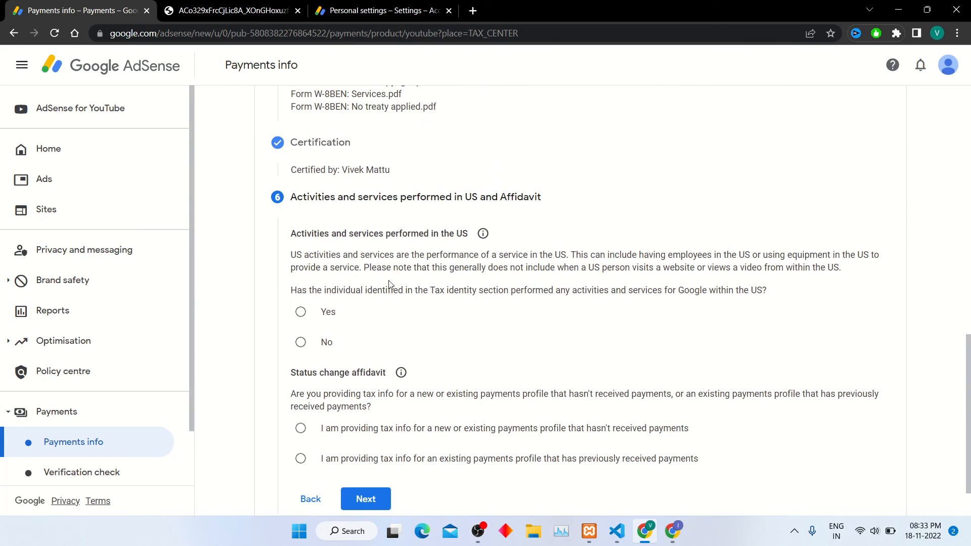
mouse_move(444, 369)
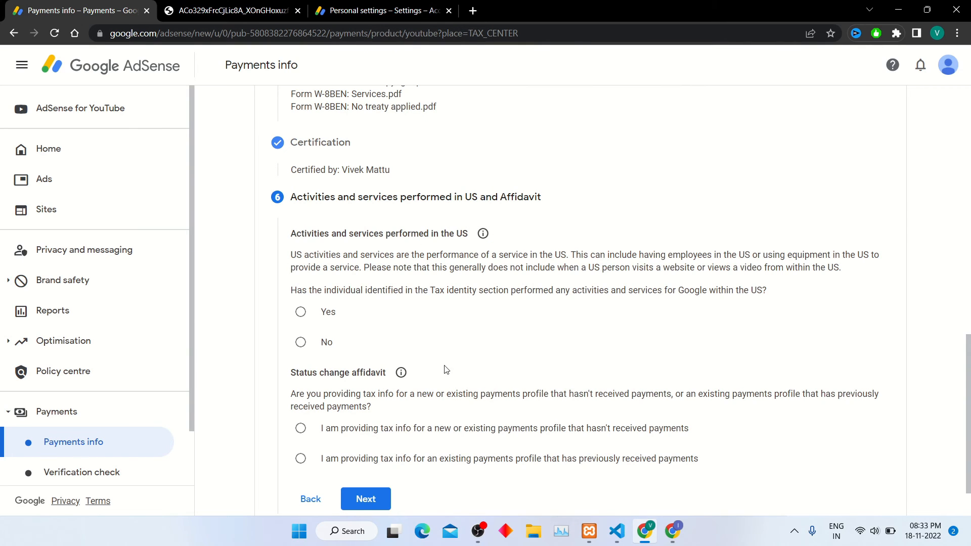
left_click(301, 342)
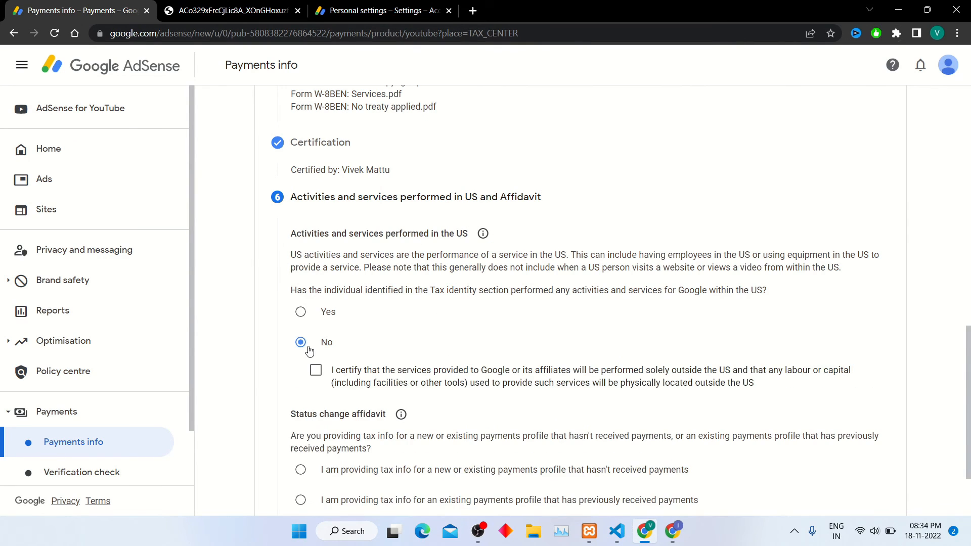
left_click(315, 370)
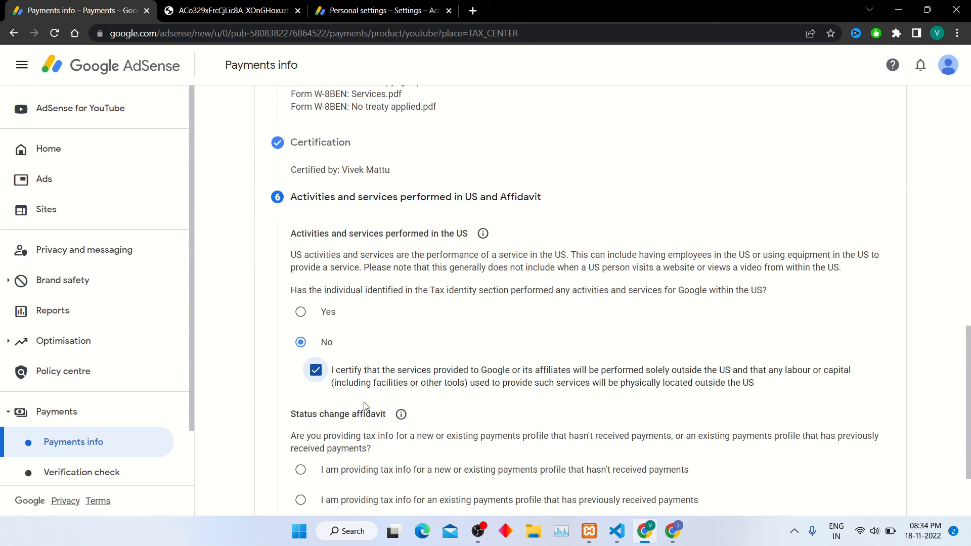
scroll("down", 3)
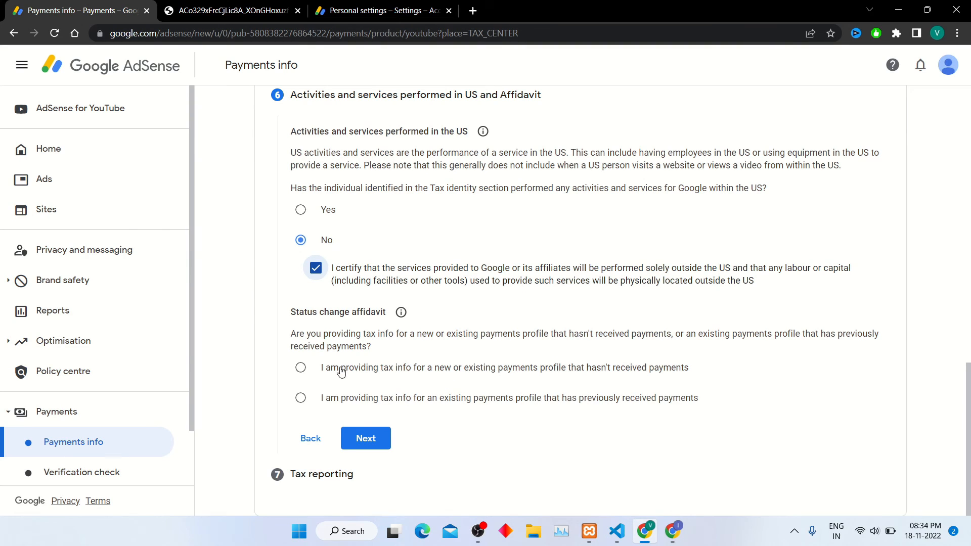
left_click(301, 367)
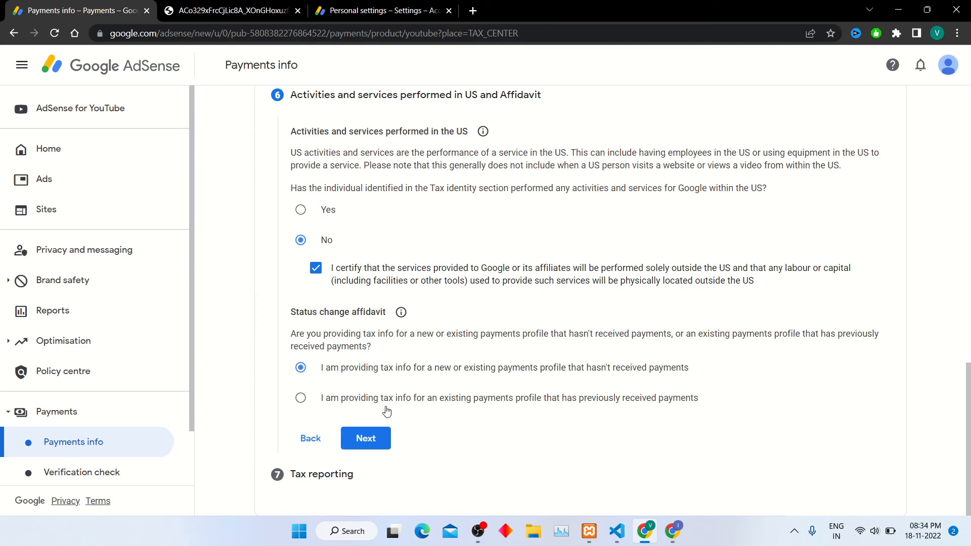
mouse_move(537, 387)
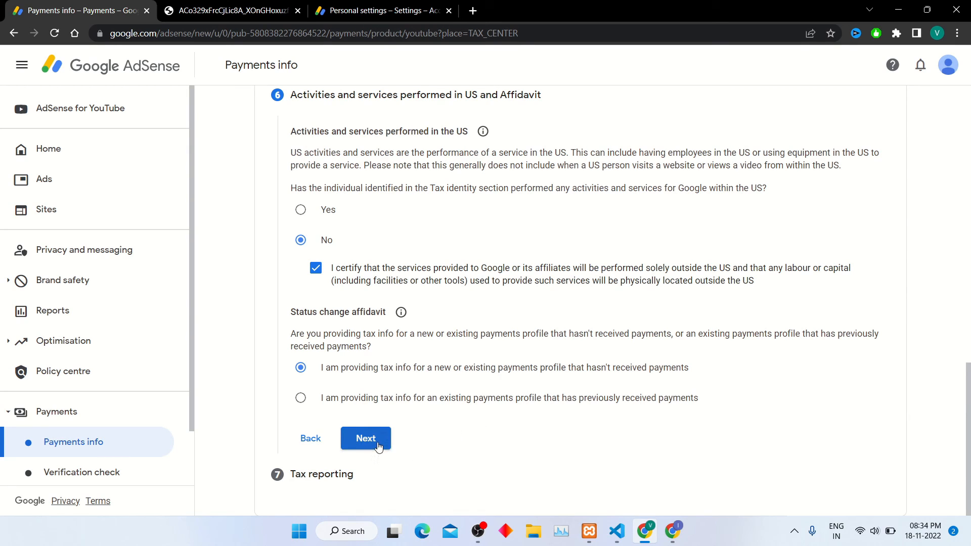
left_click(365, 439)
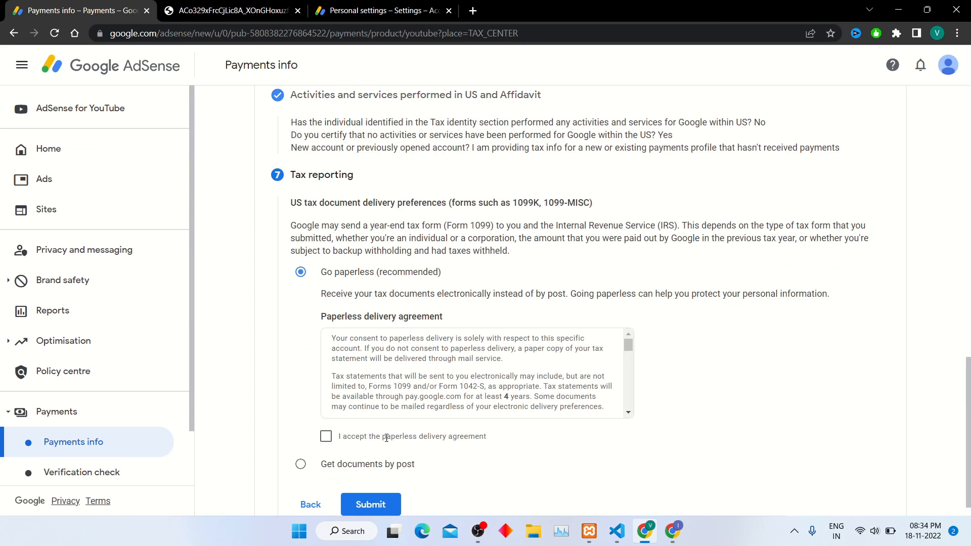
Step: Choose paperless delivery, accept its agreement, and submit the tax information
left_click(326, 436)
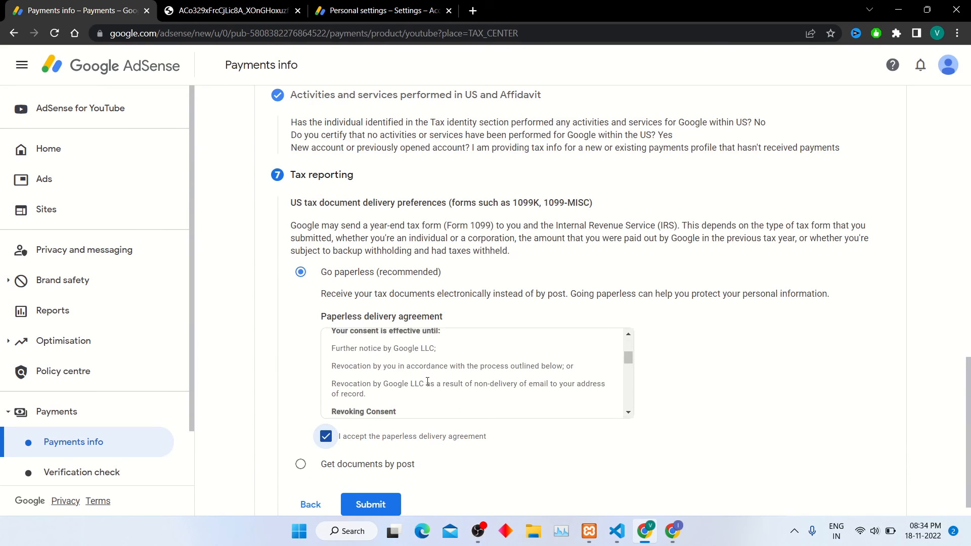
scroll("up", 3)
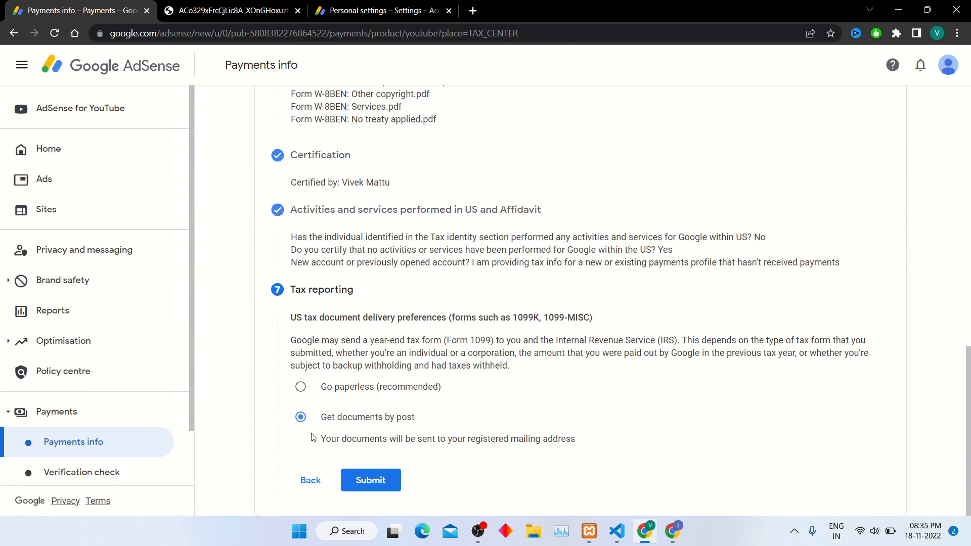
left_click(301, 387)
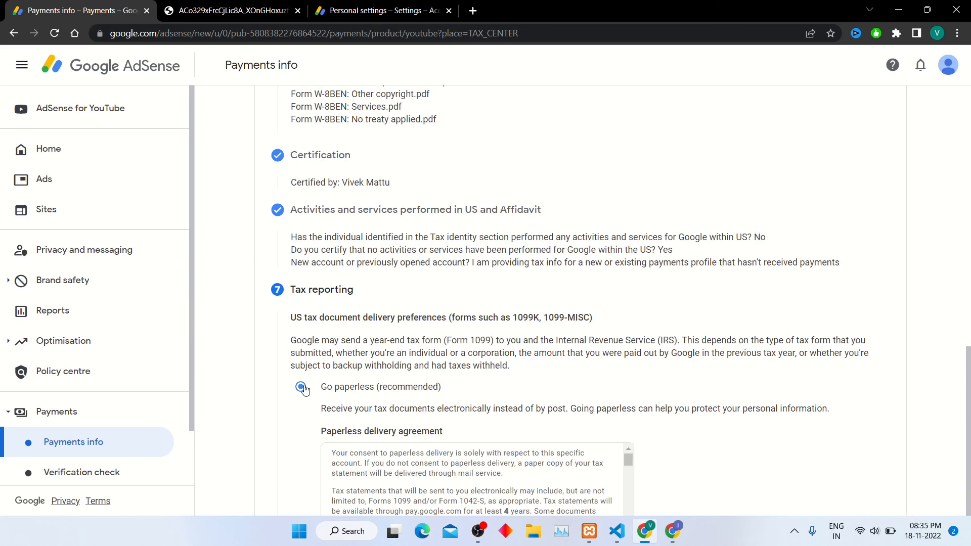
left_click(301, 387)
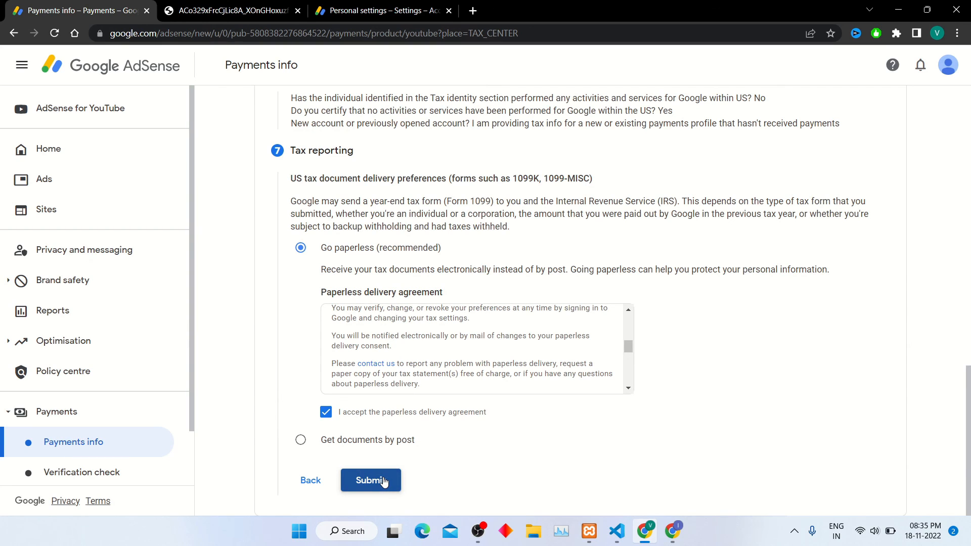
left_click(370, 481)
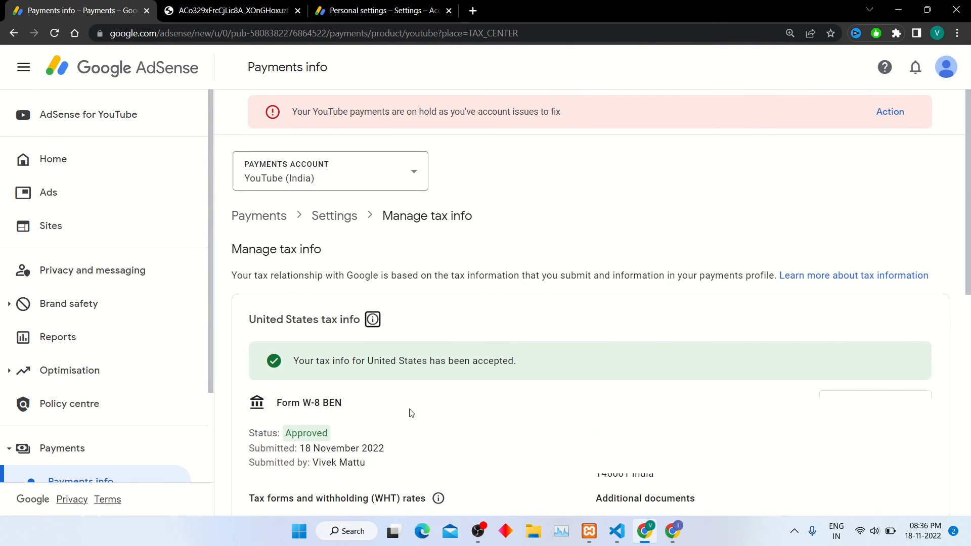
Step: Scroll to the accepted W-8 BEN entry showing Approved status and withholding rates
scroll("down", 3)
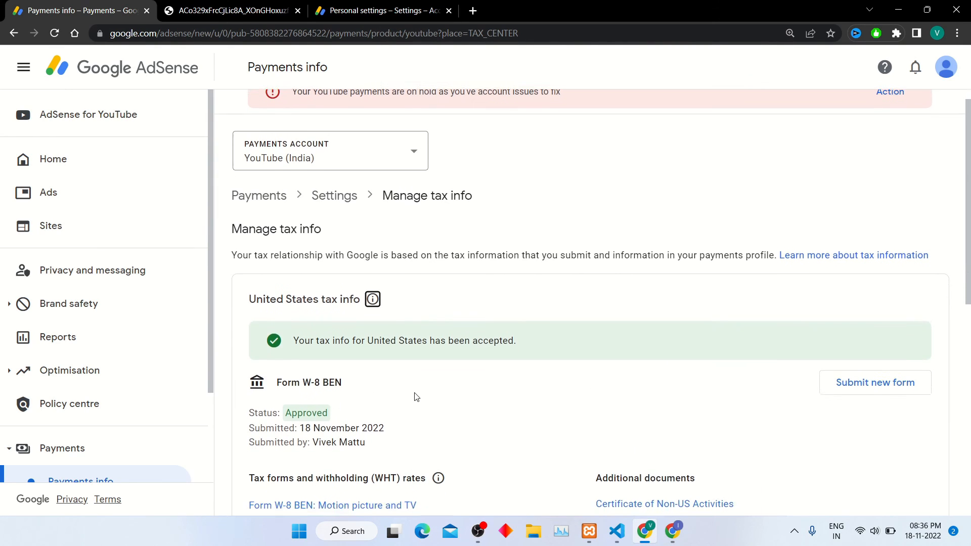